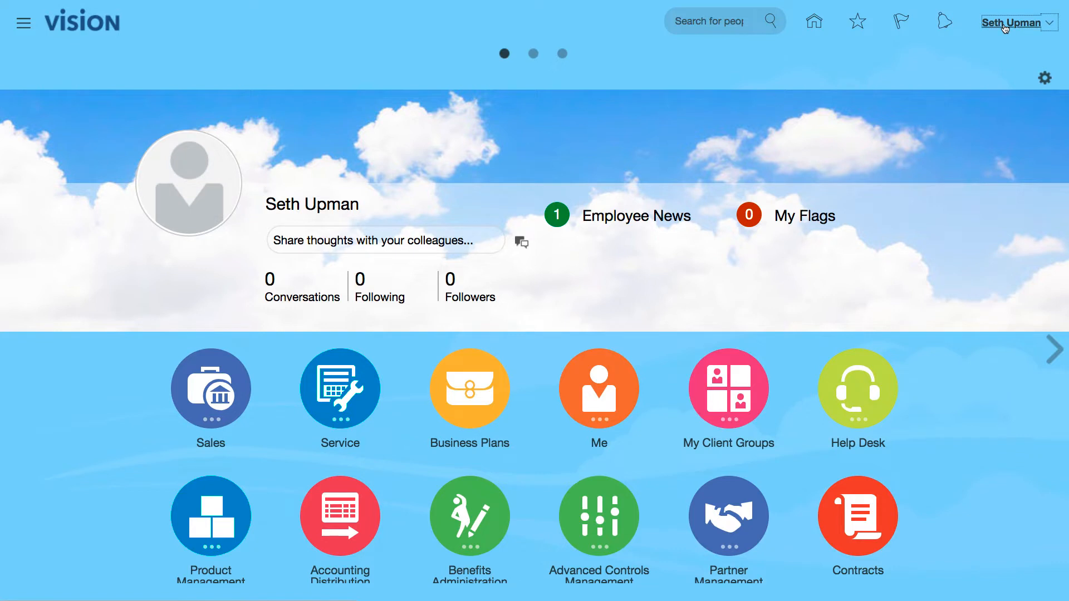
# Go to Setup and Maintenance from the user menu and switch the offering to Financials.
pyautogui.click(1012, 22)
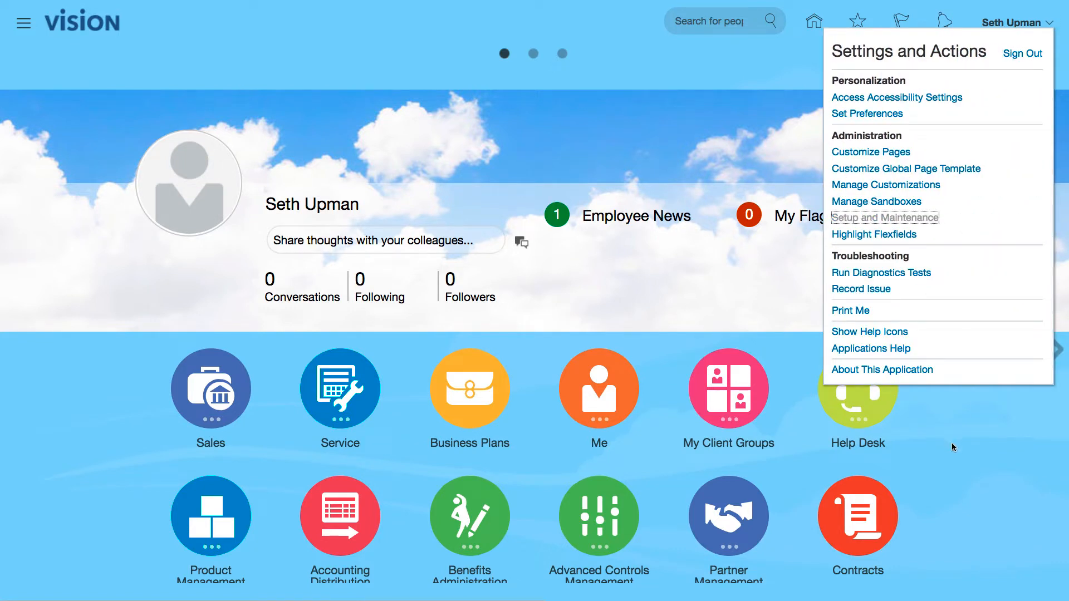
pyautogui.click(884, 217)
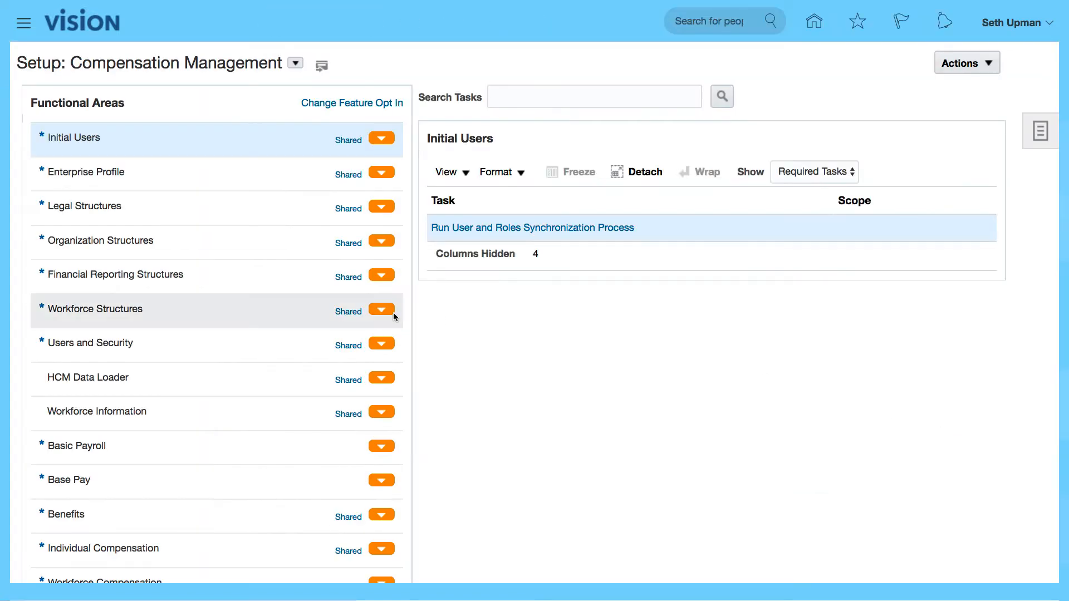
pyautogui.moveTo(139, 203)
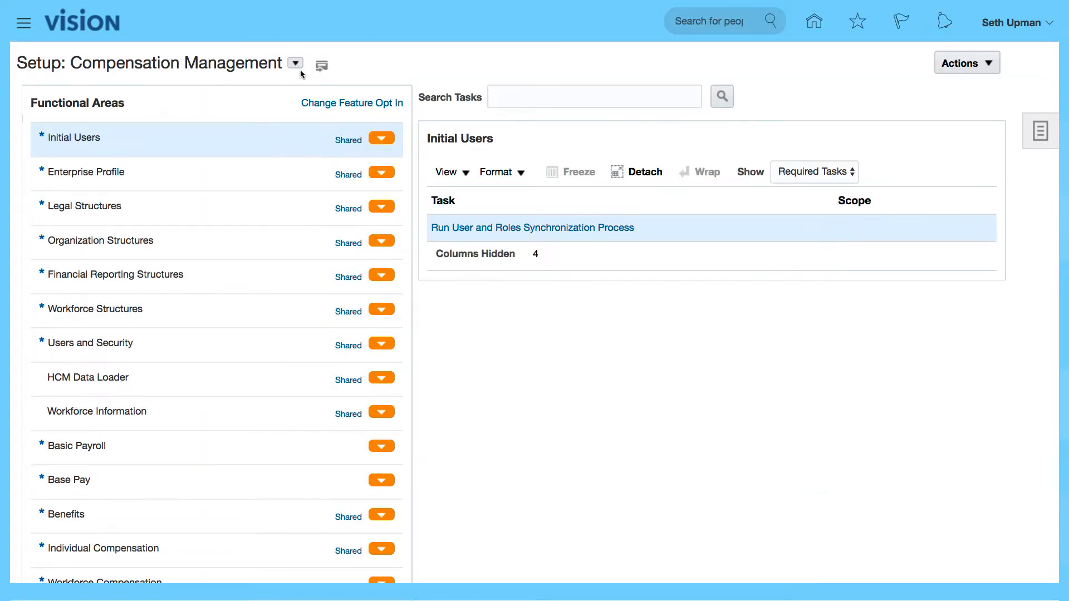
pyautogui.click(295, 63)
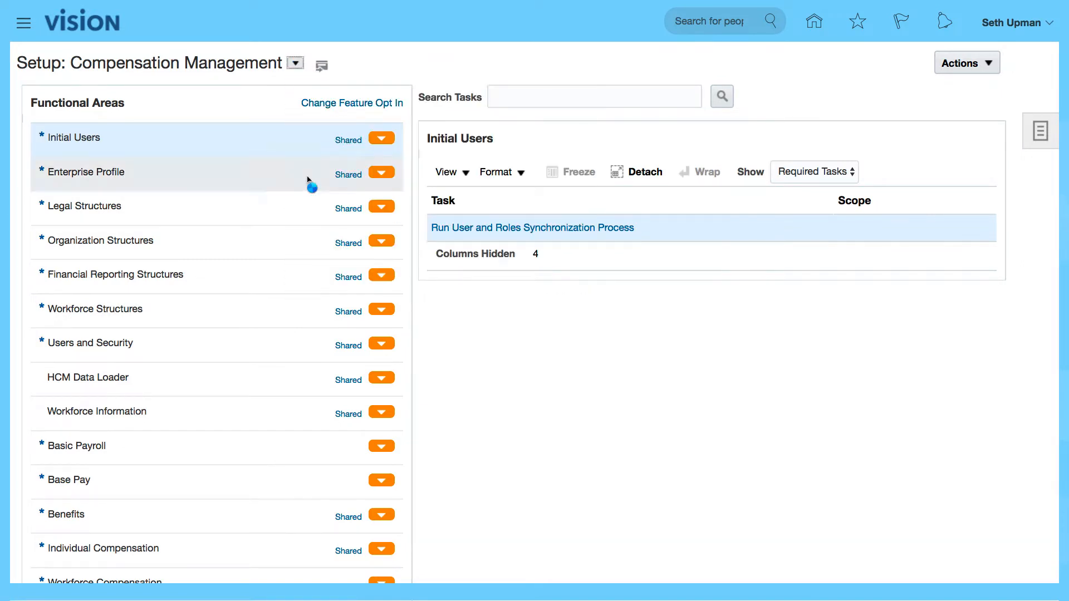
pyautogui.click(295, 63)
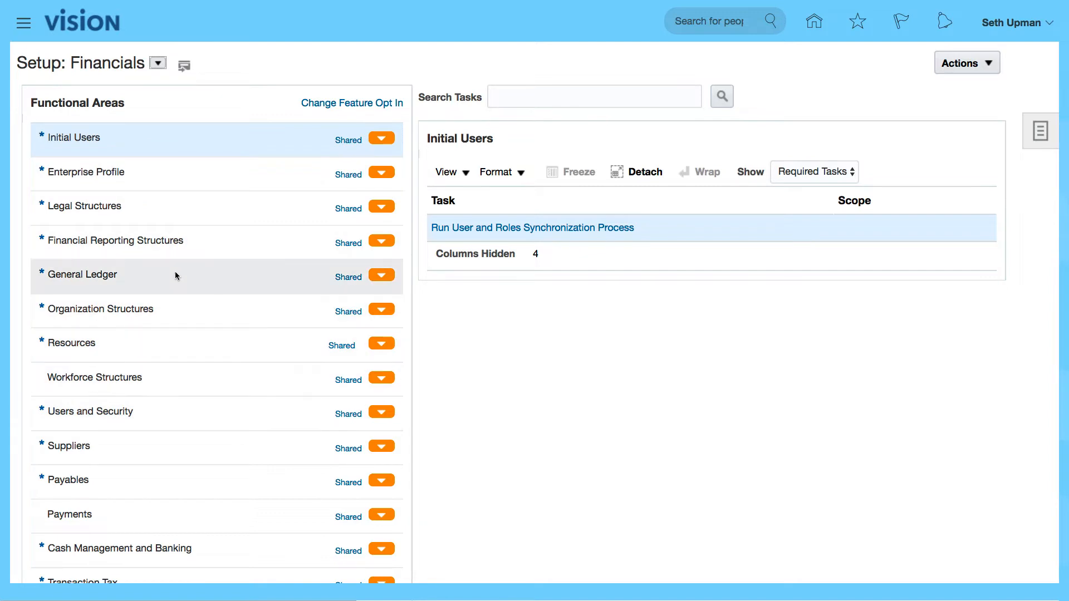
# Show the General Ledger setup tasks and launch Open First Period for ACME Ledger US.
pyautogui.click(82, 274)
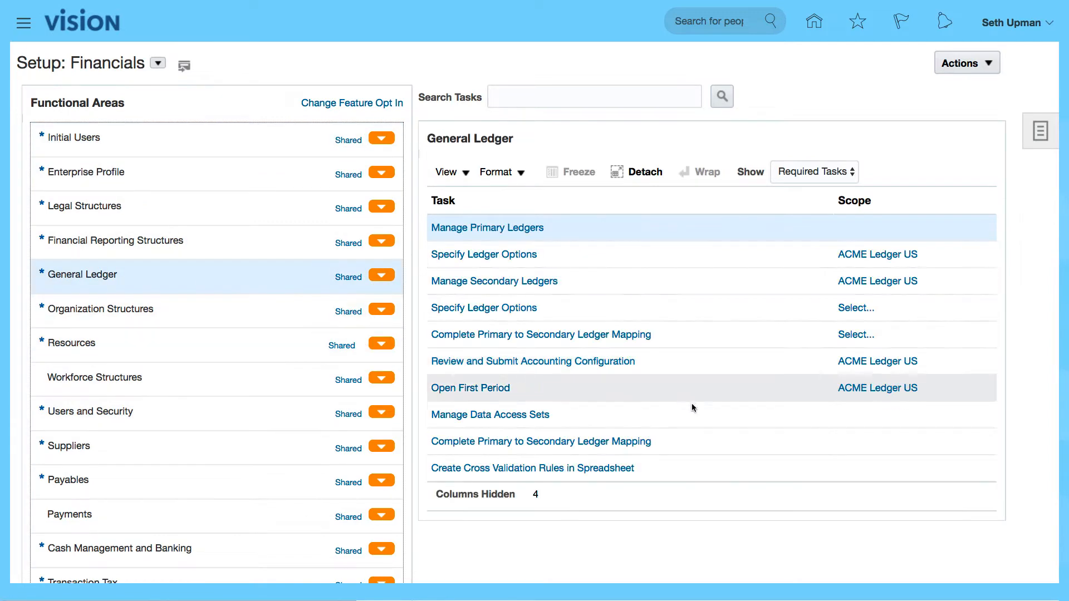
pyautogui.click(470, 388)
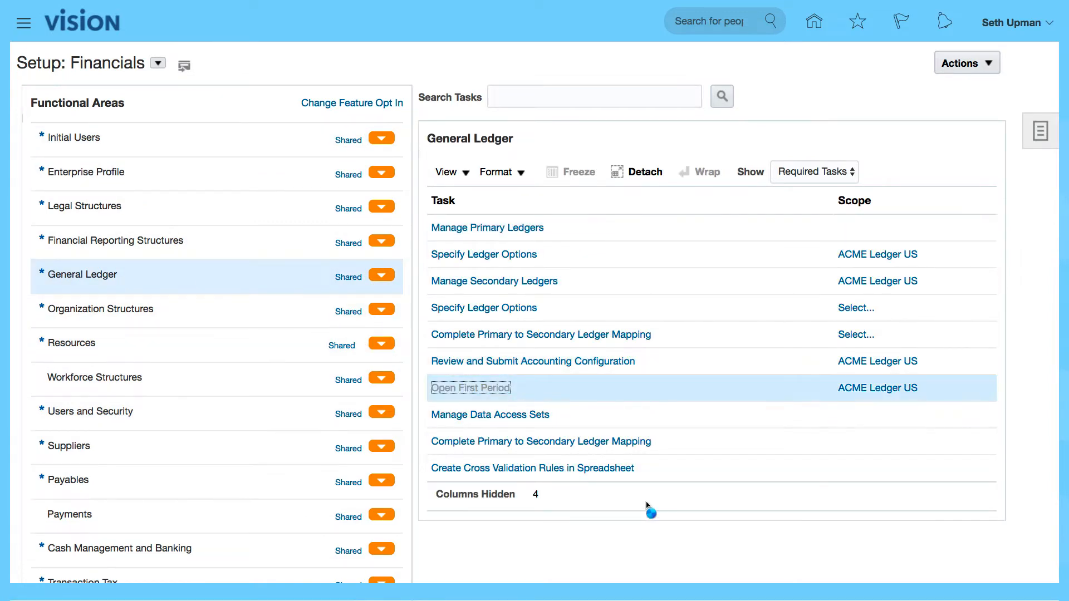
# Submit the Open First Period process for ACME Ledger US, accounting period Jan-18.
pyautogui.click(470, 387)
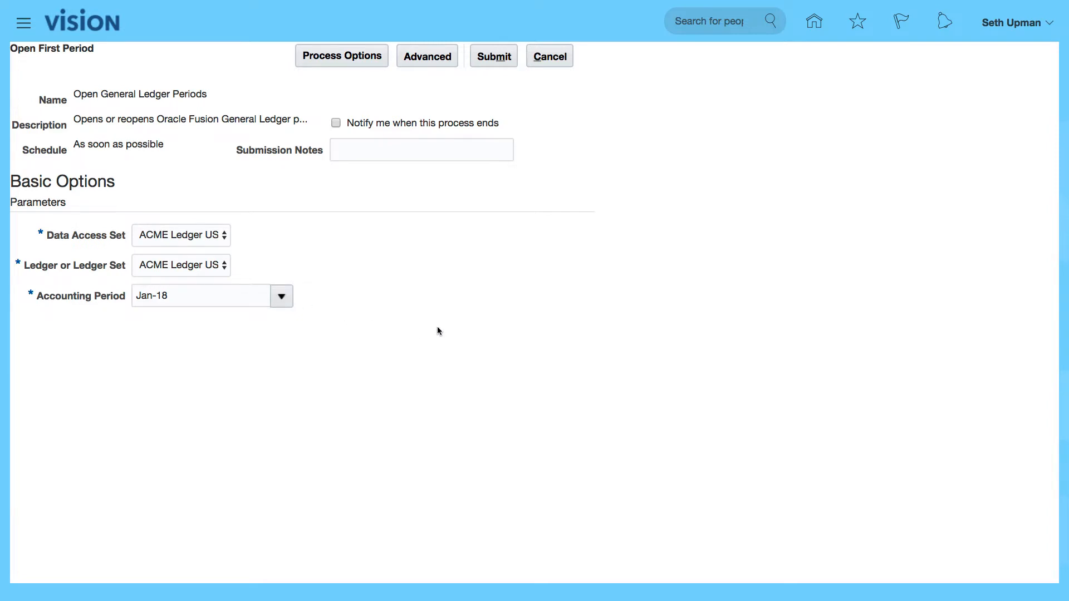
pyautogui.moveTo(483, 278)
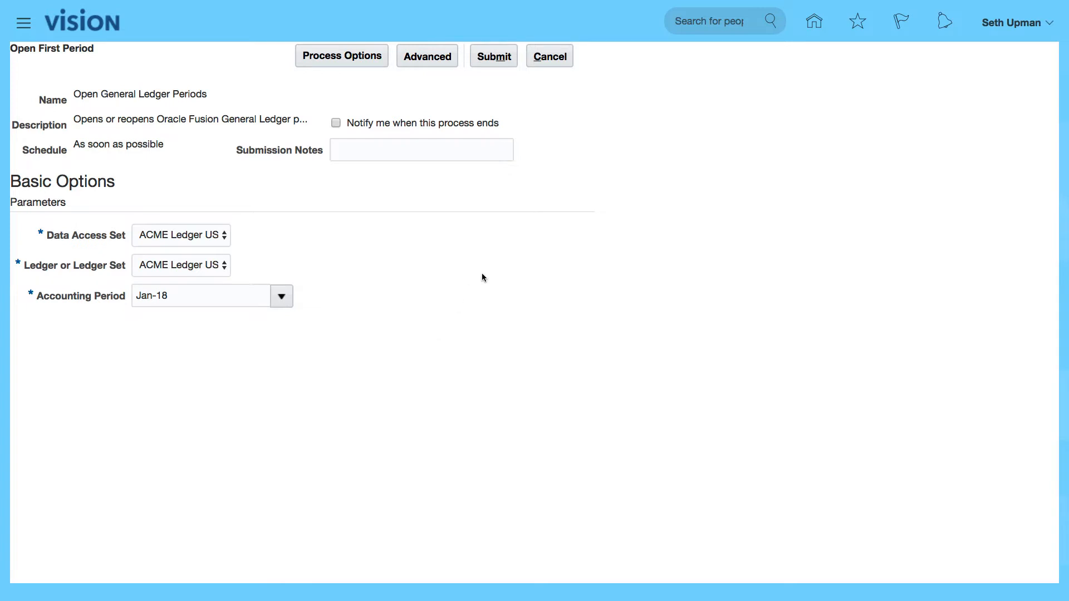
pyautogui.moveTo(410, 361)
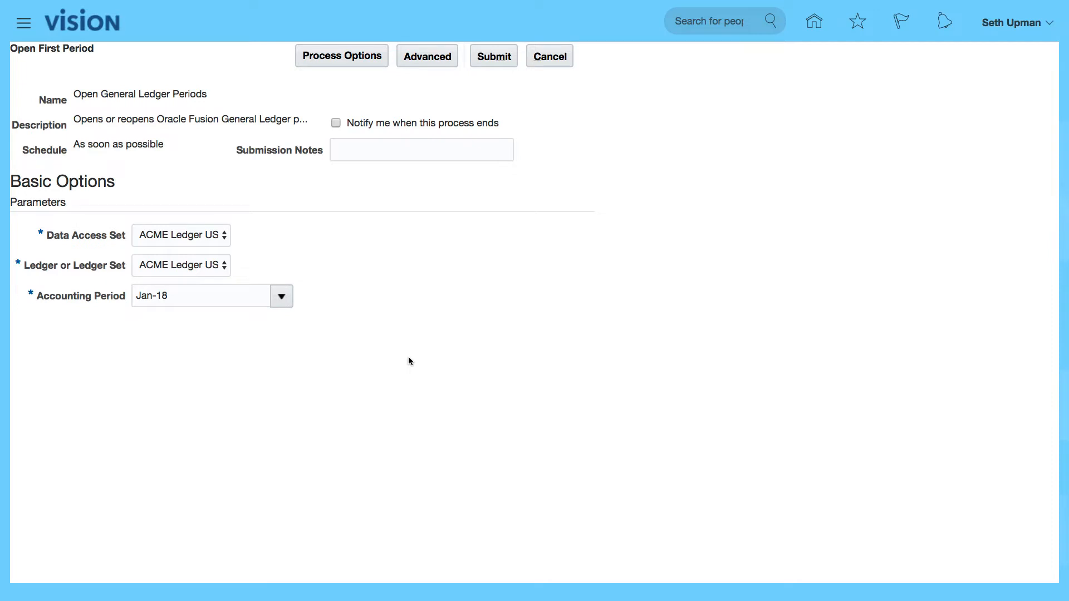
pyautogui.click(493, 56)
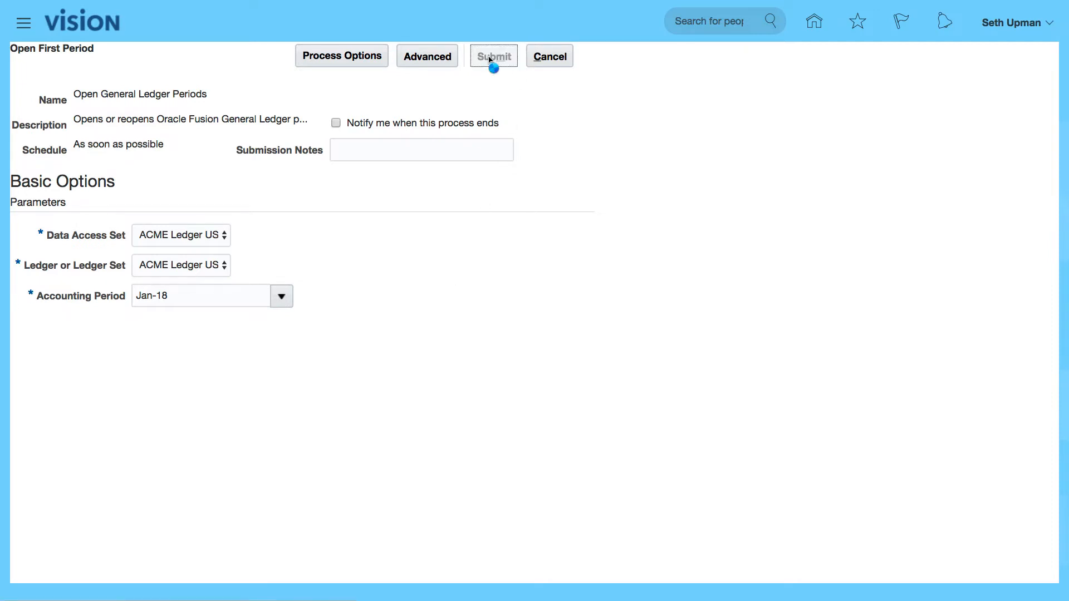
pyautogui.click(495, 56)
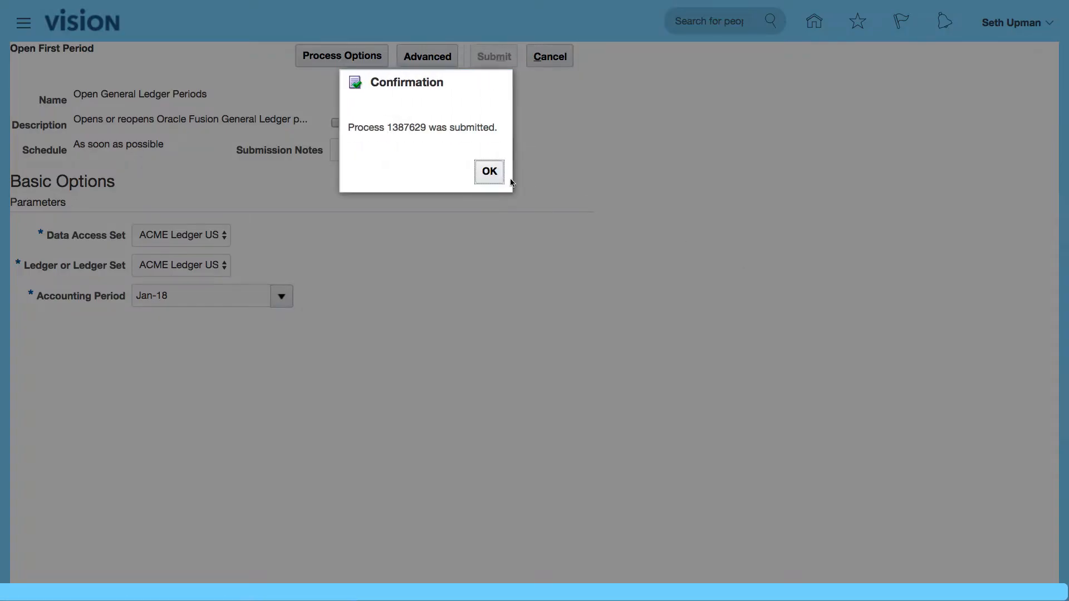
# Acknowledge the submission confirmation with OK, returning to the Financials task list.
pyautogui.click(490, 172)
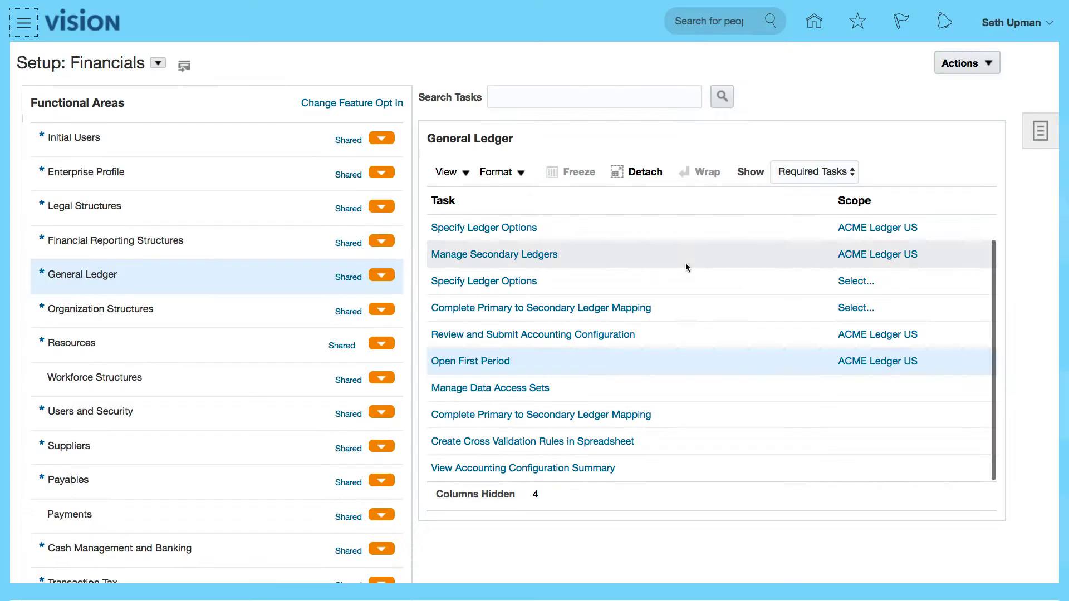
pyautogui.moveTo(773, 305)
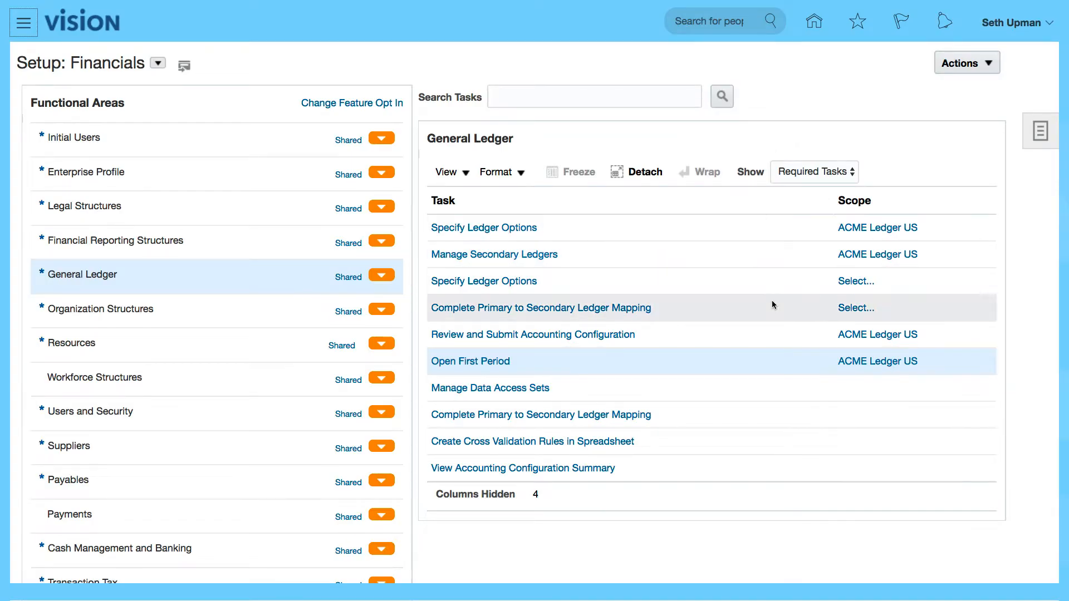
pyautogui.moveTo(749, 337)
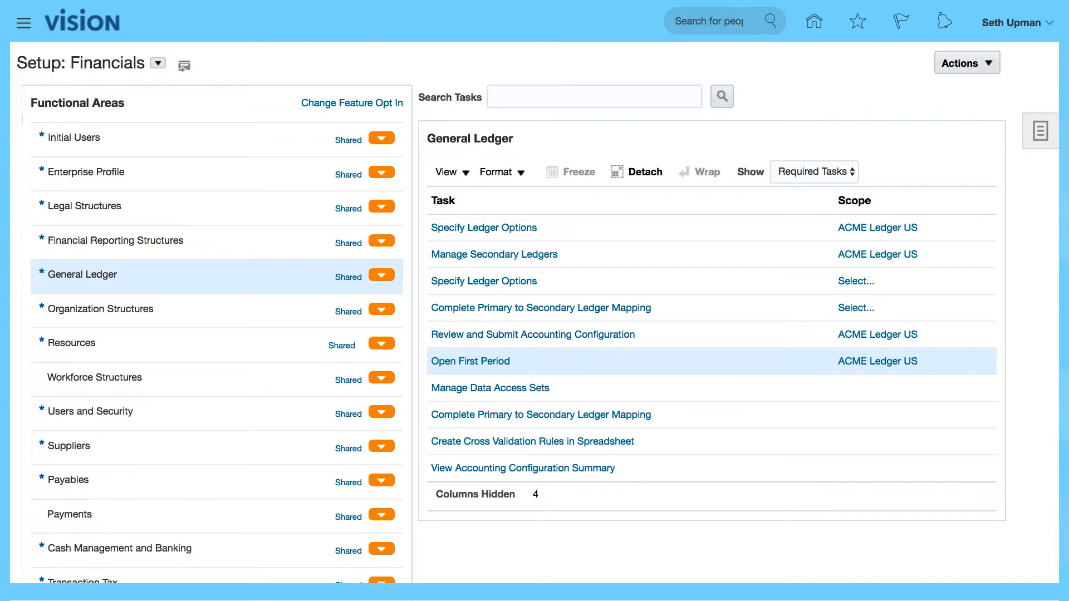
pyautogui.moveTo(666, 346)
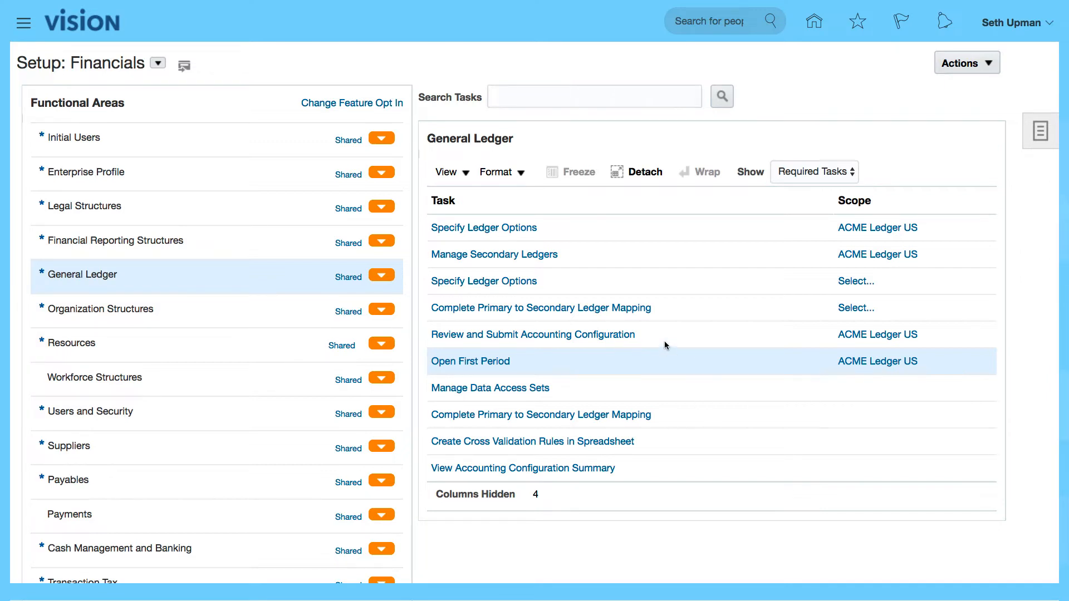
pyautogui.moveTo(814, 22)
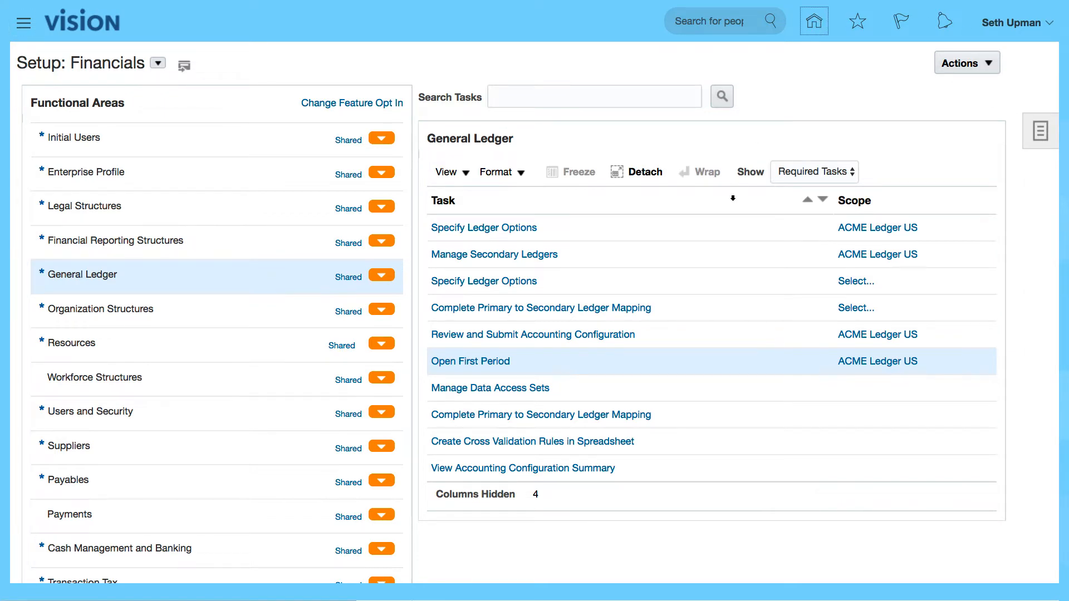
# Return to the home page and scroll down to the General Accounting tile.
pyautogui.click(815, 20)
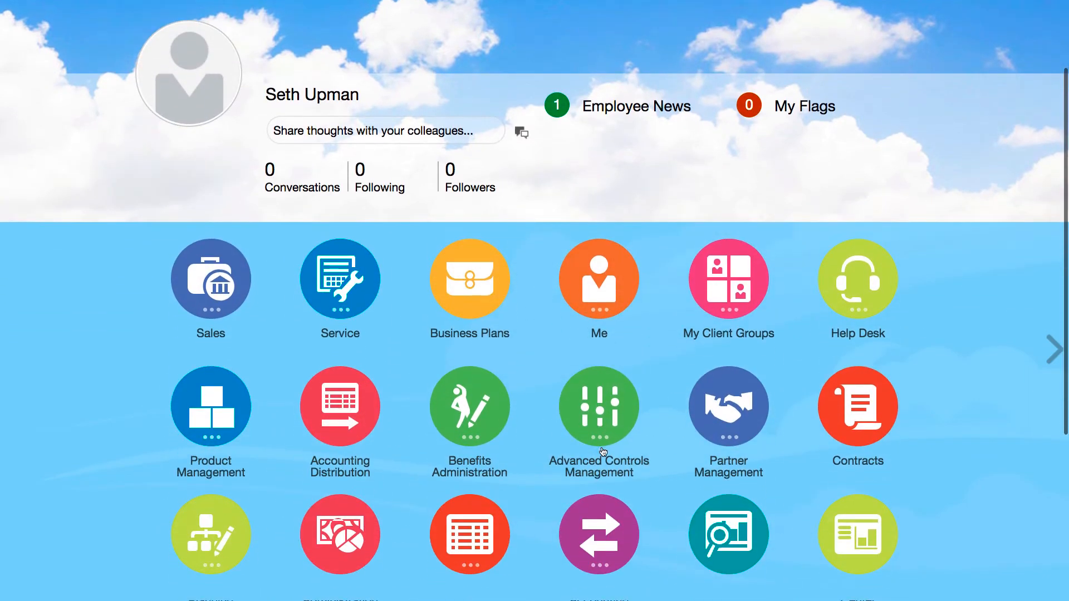
pyautogui.scroll(-3)
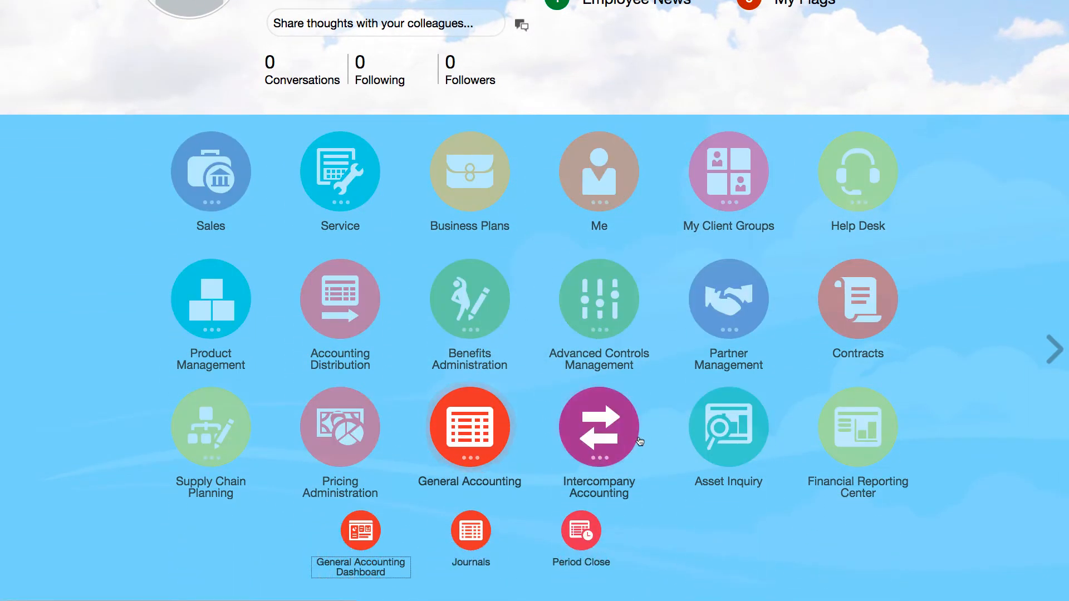
pyautogui.scroll(-3)
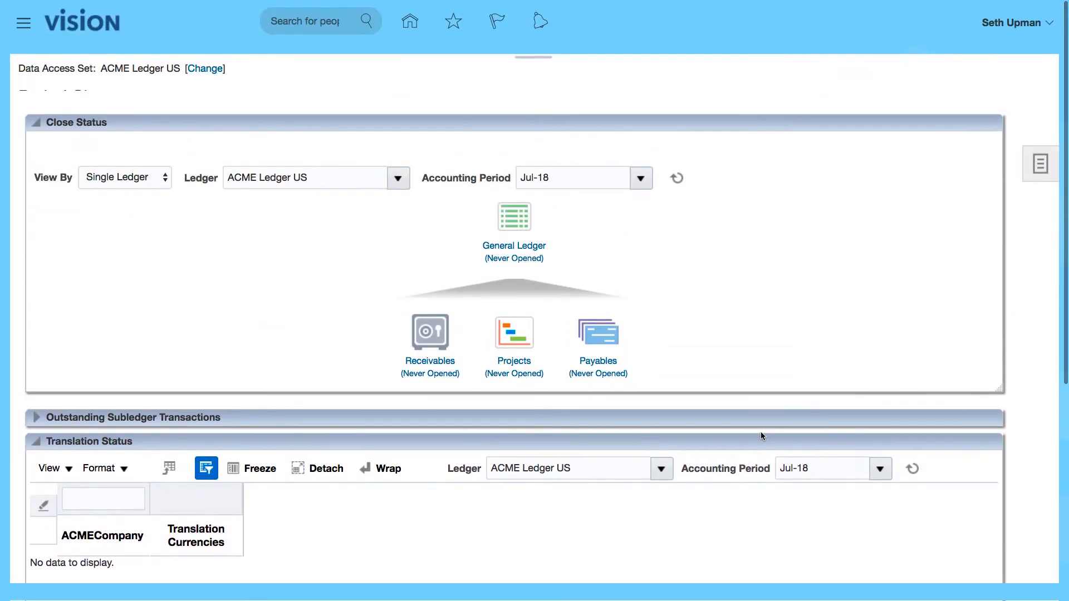
pyautogui.moveTo(343, 139)
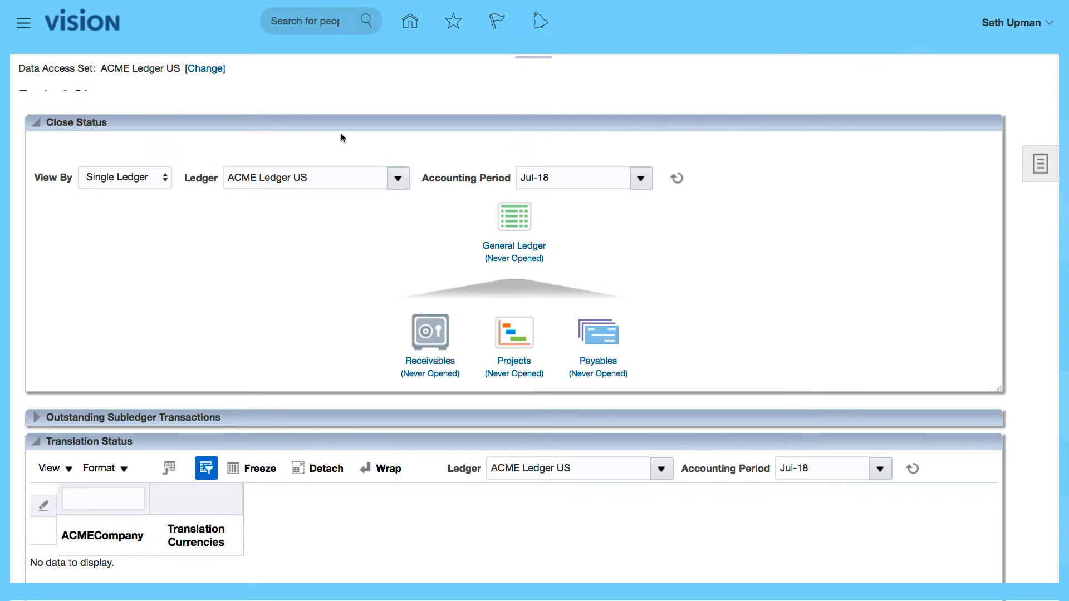
pyautogui.moveTo(360, 201)
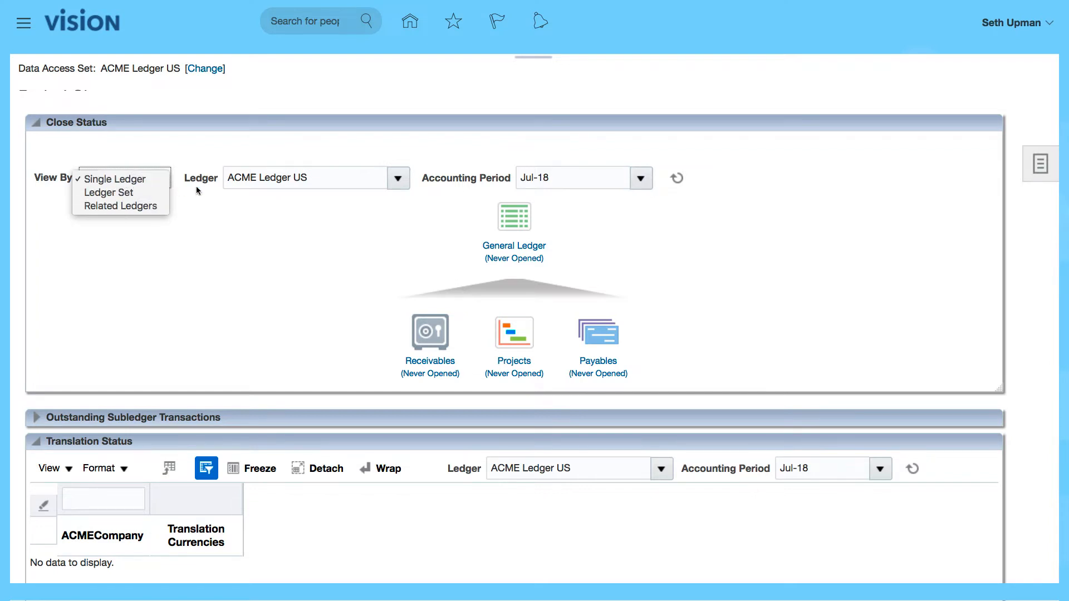
pyautogui.click(115, 180)
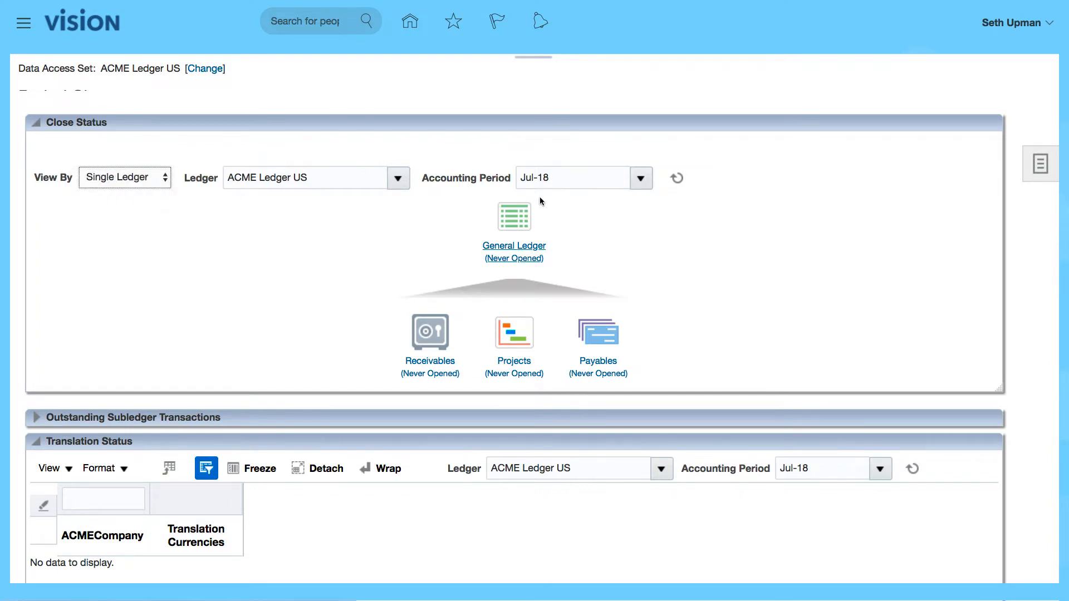
pyautogui.moveTo(533, 218)
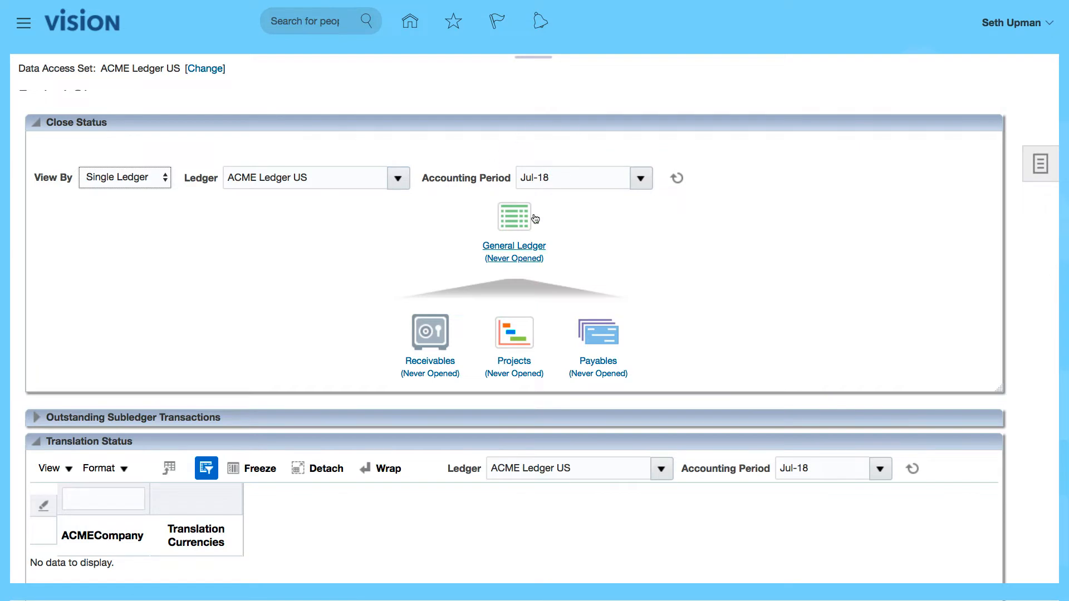
pyautogui.moveTo(475, 165)
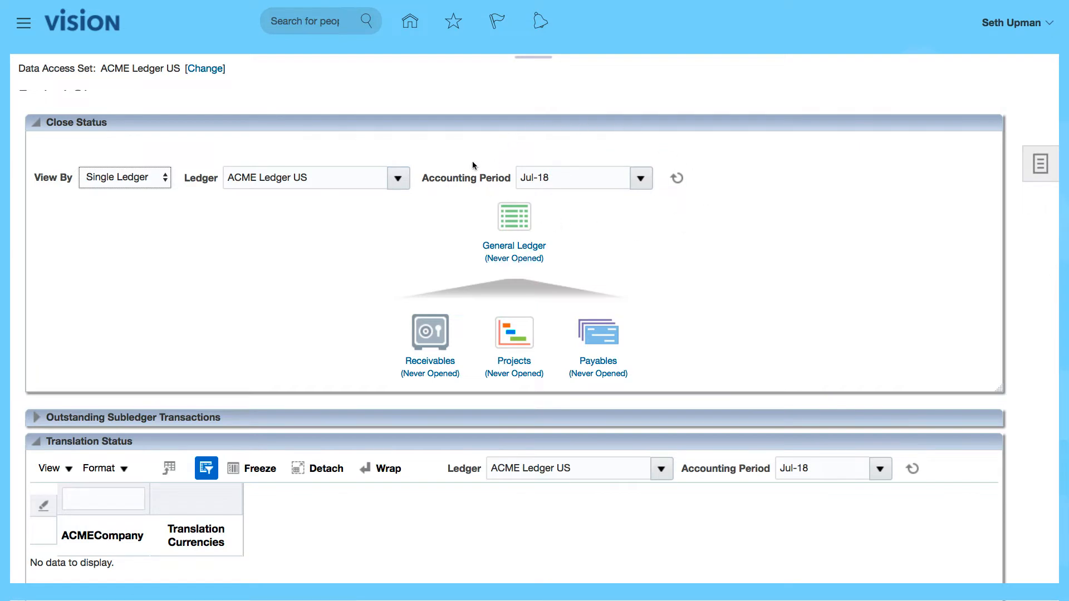
pyautogui.moveTo(685, 213)
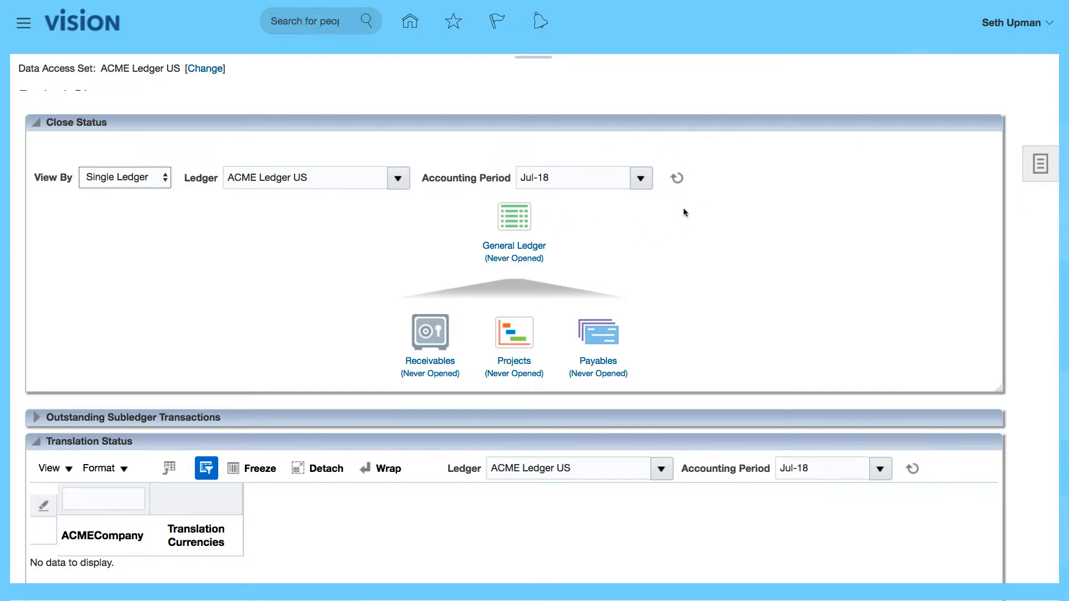
pyautogui.scroll(-3)
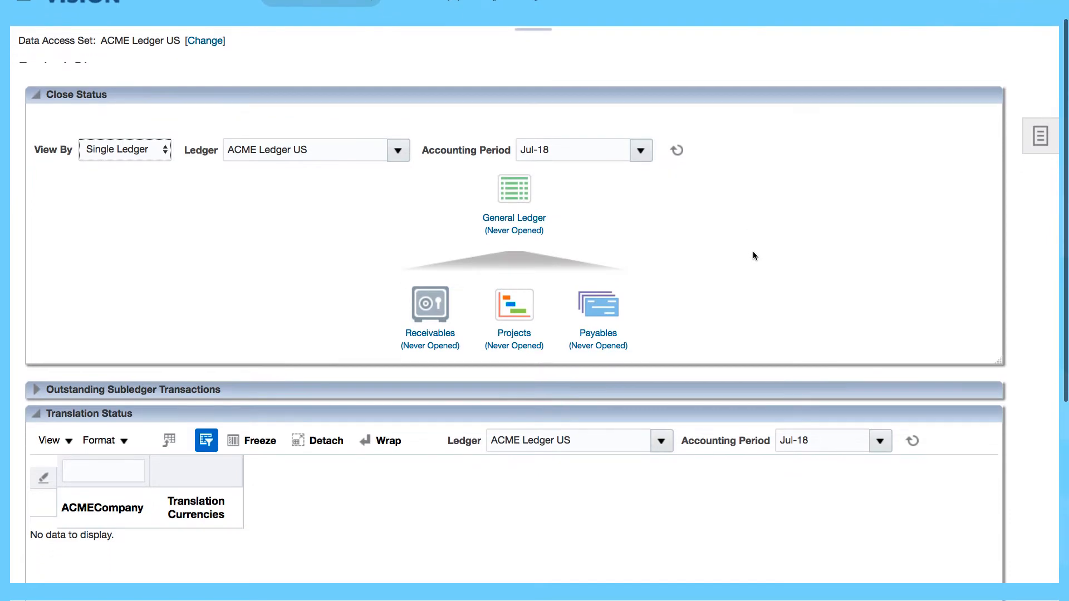
pyautogui.moveTo(682, 343)
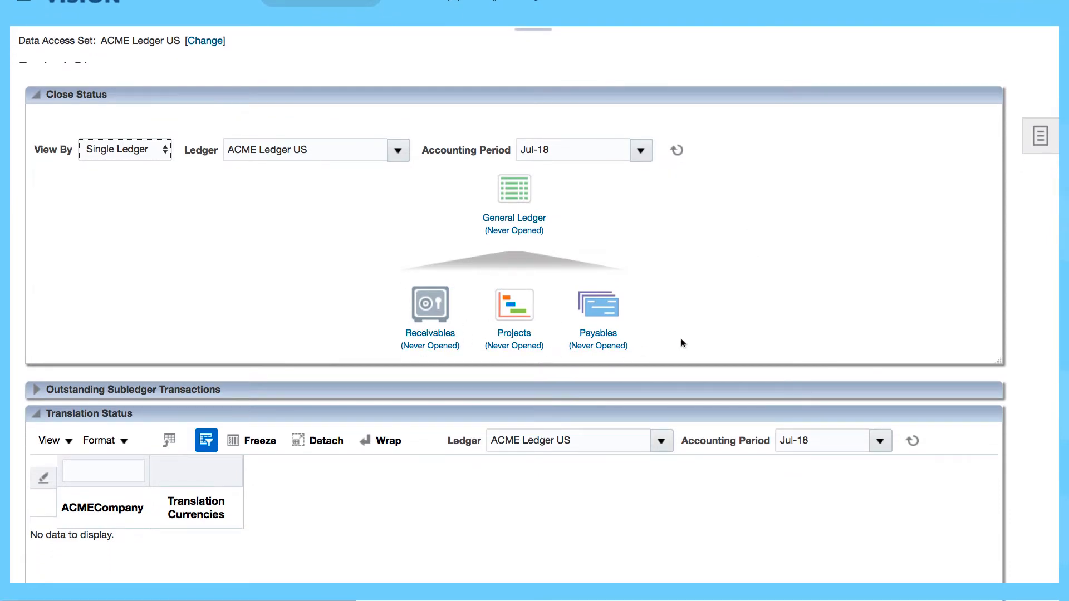
pyautogui.scroll(-3)
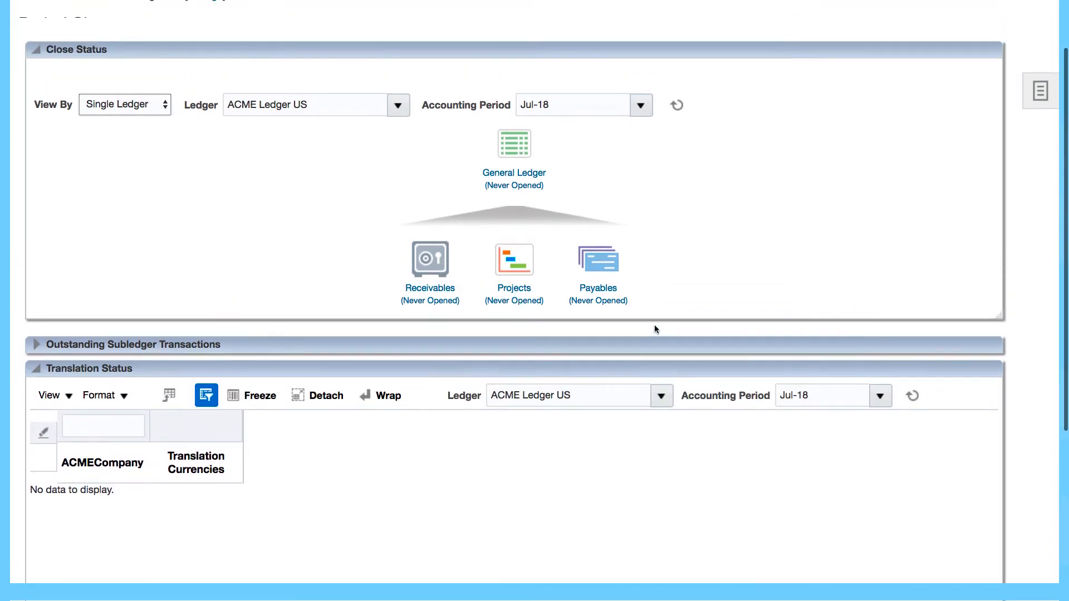
pyautogui.moveTo(140, 337)
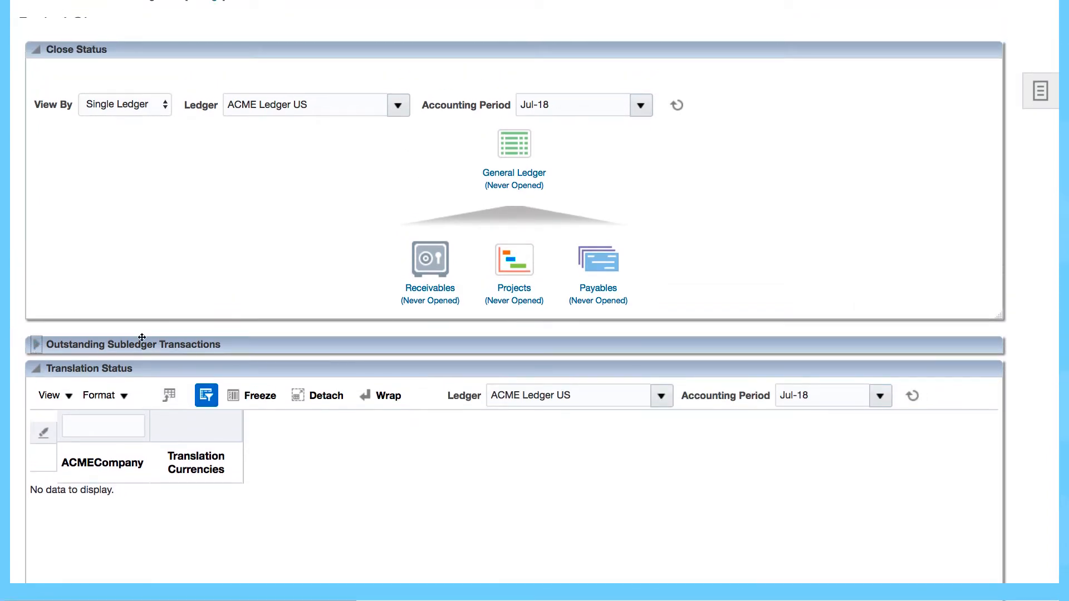
pyautogui.moveTo(129, 337)
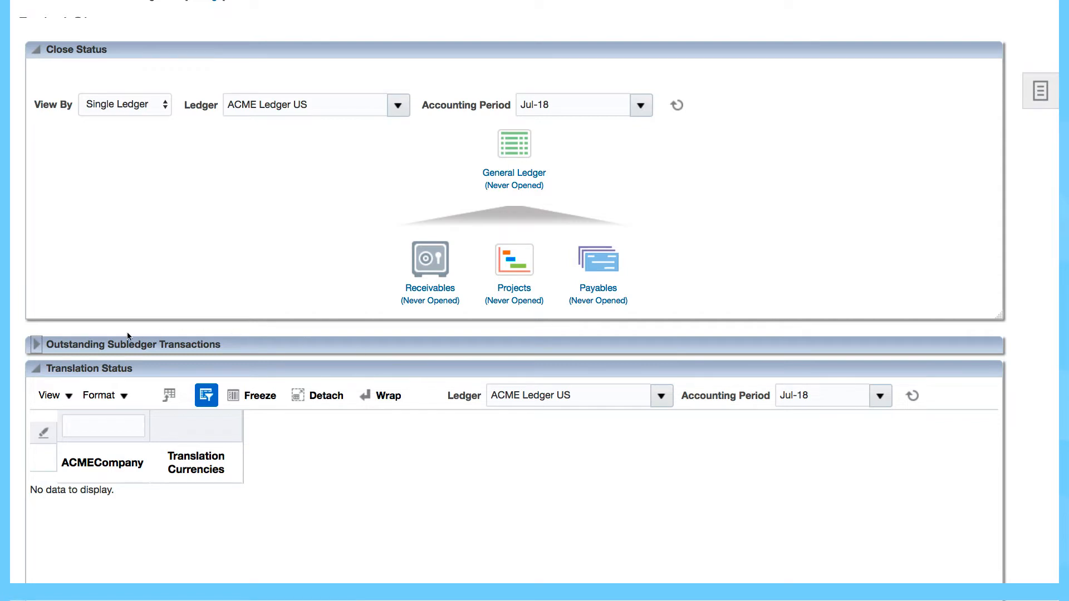
pyautogui.moveTo(286, 294)
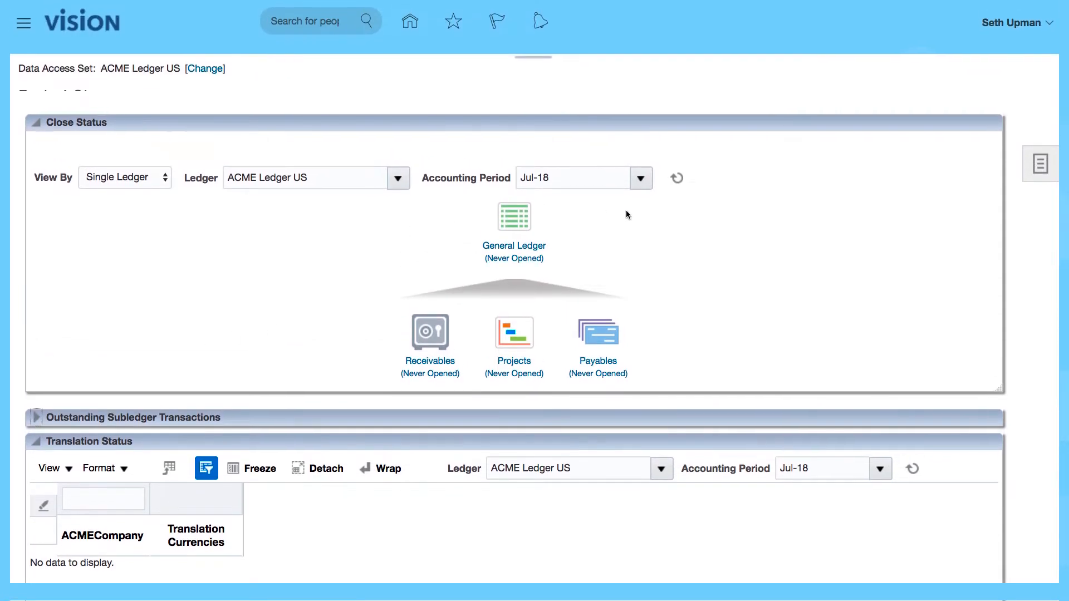
pyautogui.moveTo(470, 425)
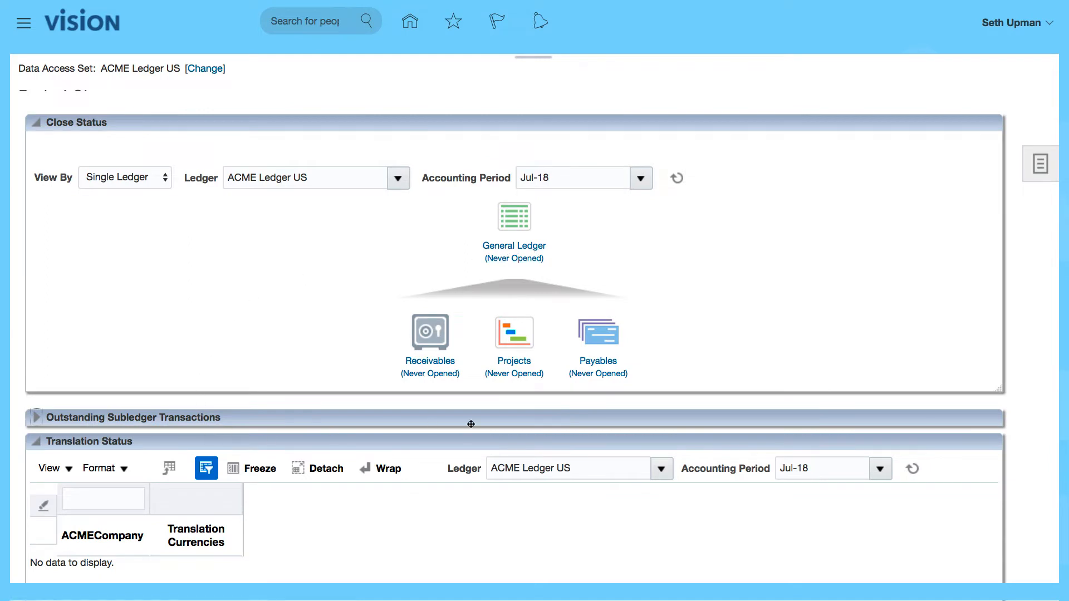
pyautogui.moveTo(670, 279)
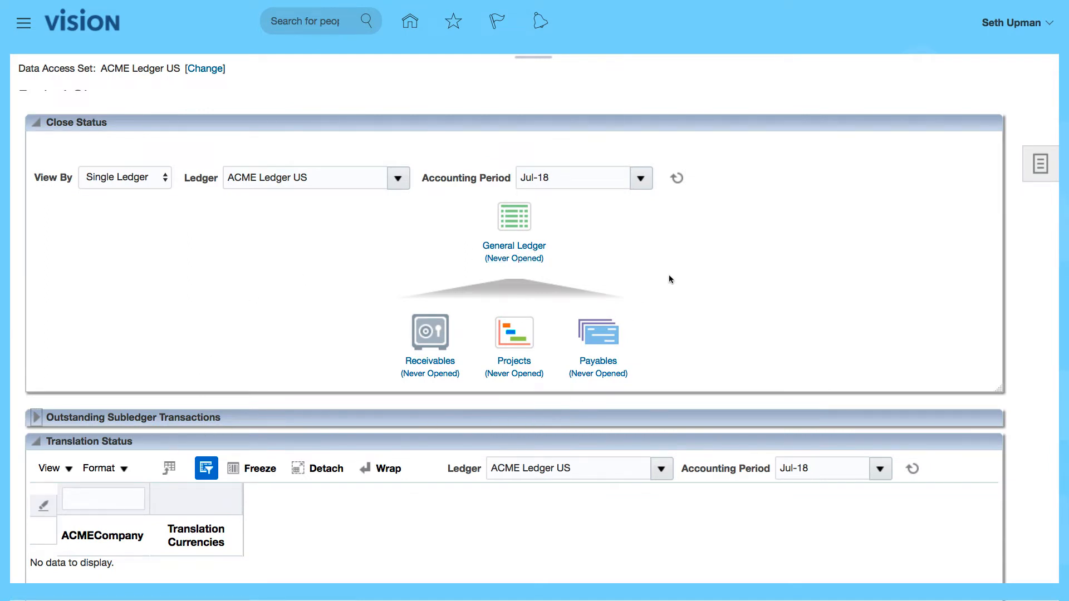
pyautogui.moveTo(145, 61)
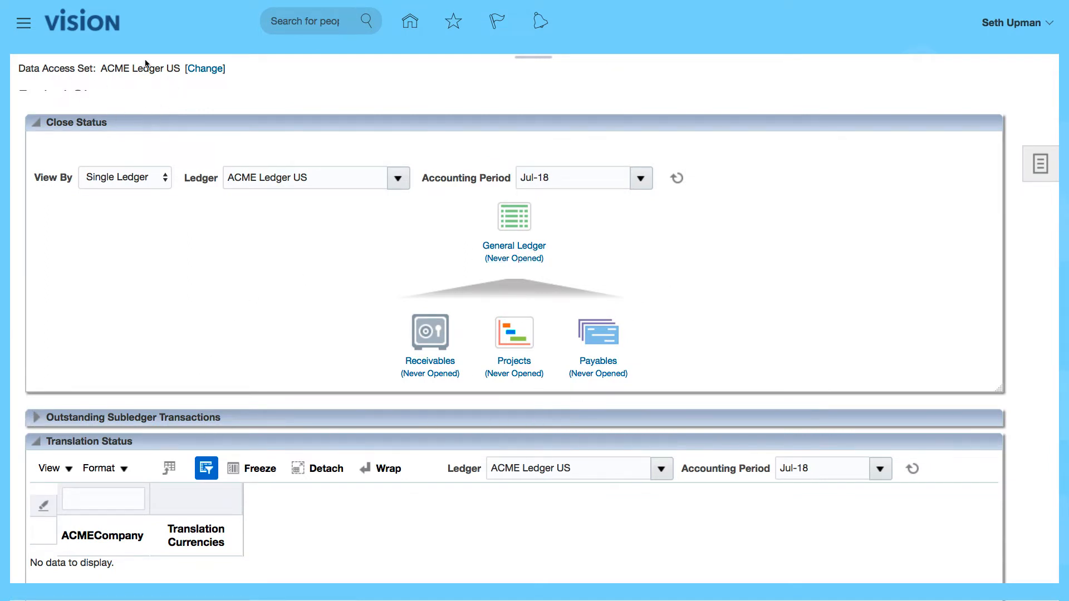
pyautogui.moveTo(163, 102)
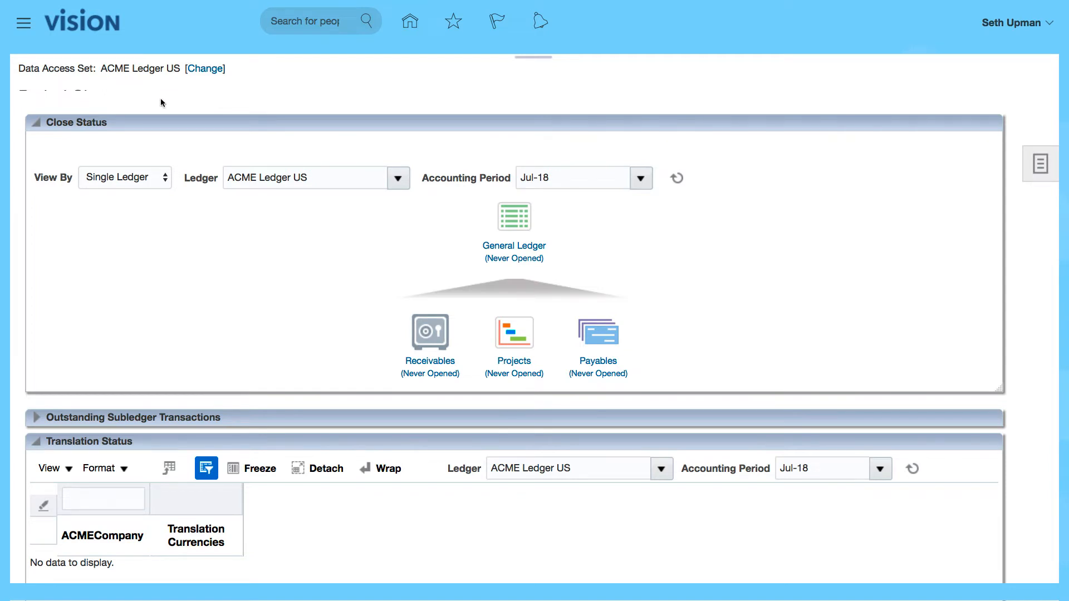
pyautogui.moveTo(185, 72)
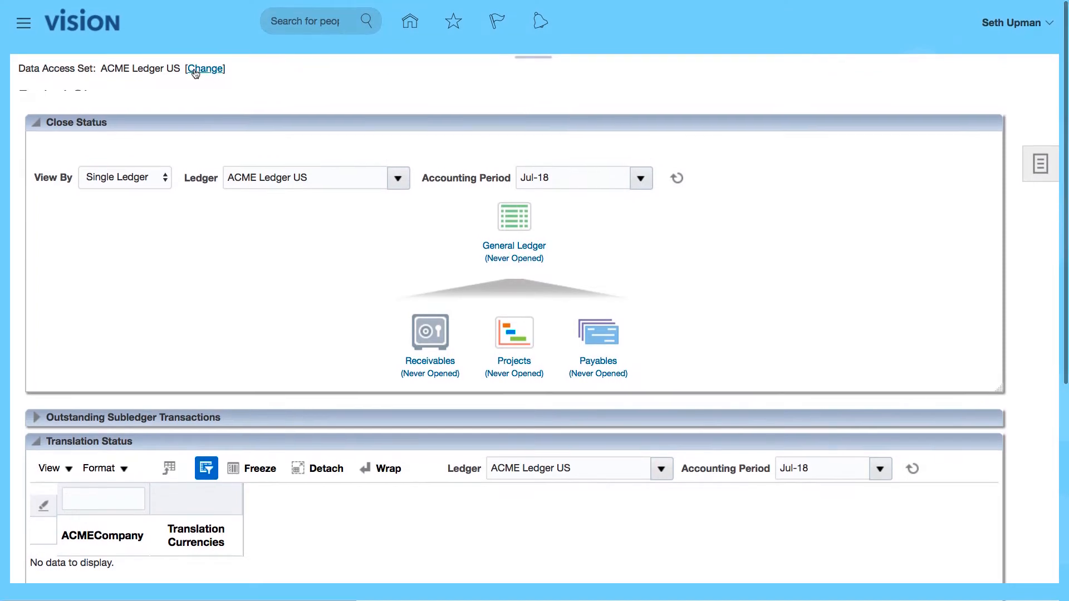
pyautogui.moveTo(98, 71)
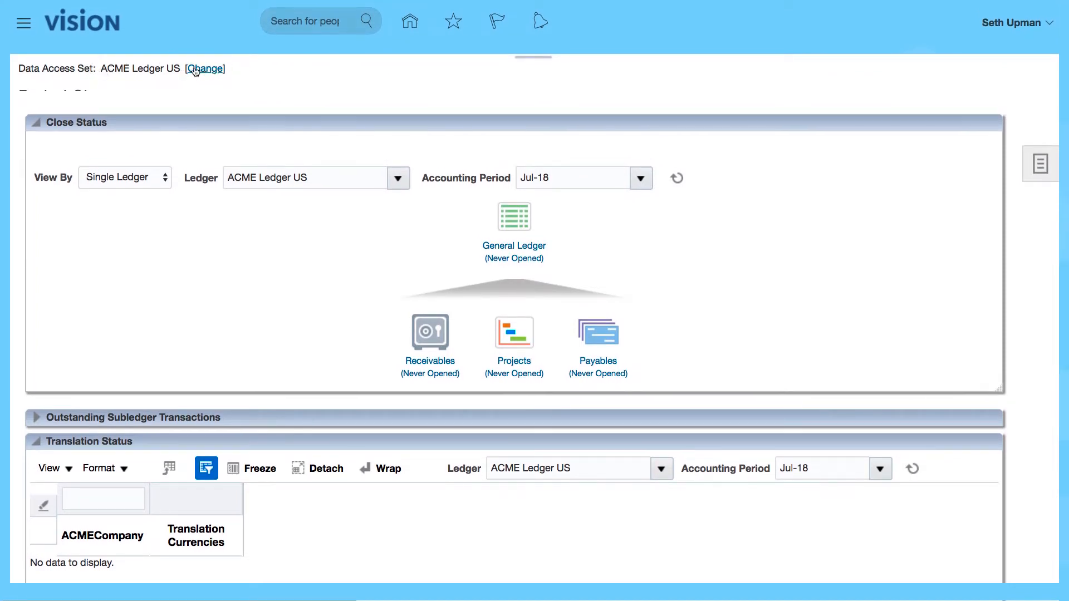
pyautogui.moveTo(286, 89)
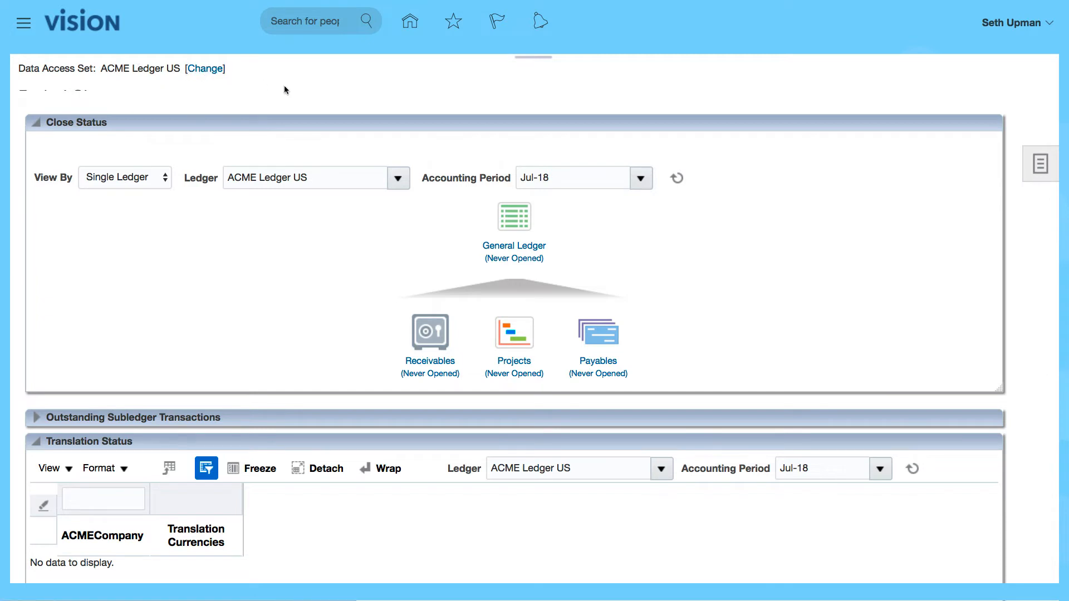
pyautogui.moveTo(515, 252)
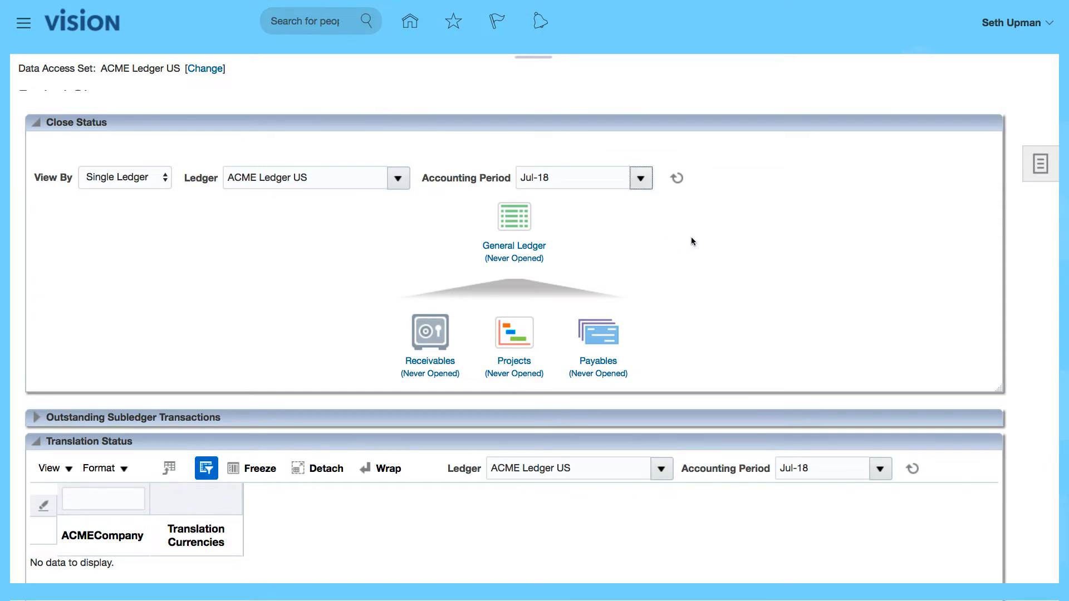
pyautogui.moveTo(732, 274)
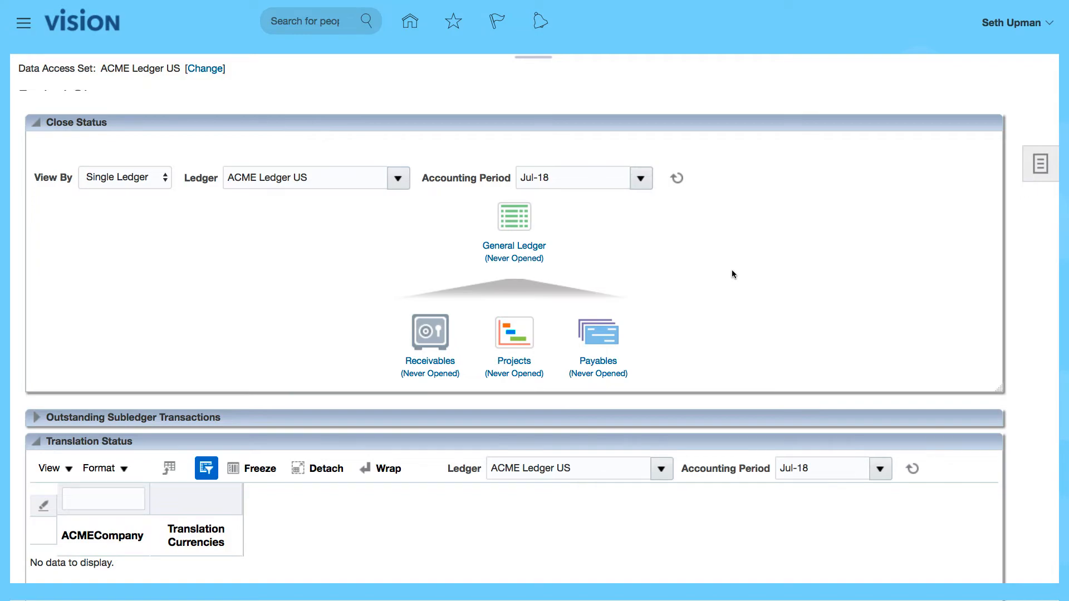
# Return to the home page and bring up the Navigator list of work areas.
pyautogui.click(410, 20)
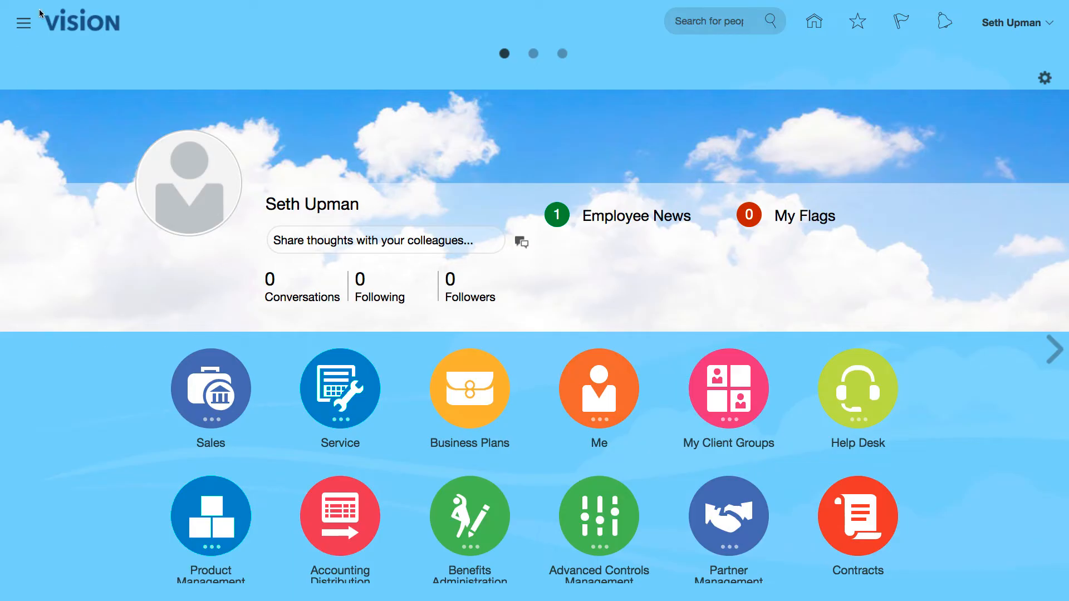
pyautogui.click(23, 22)
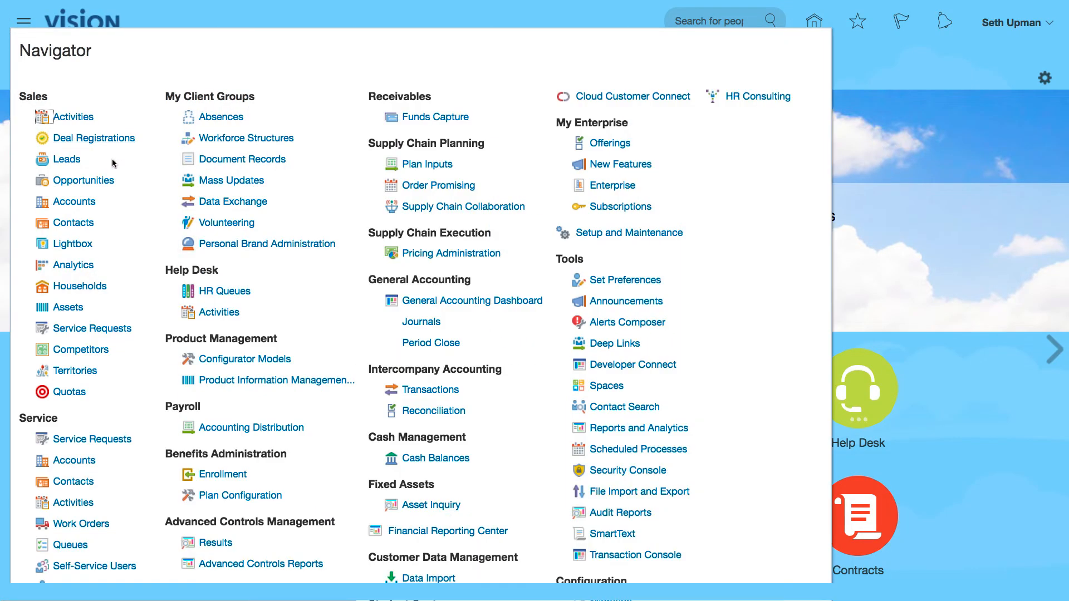
pyautogui.moveTo(636, 452)
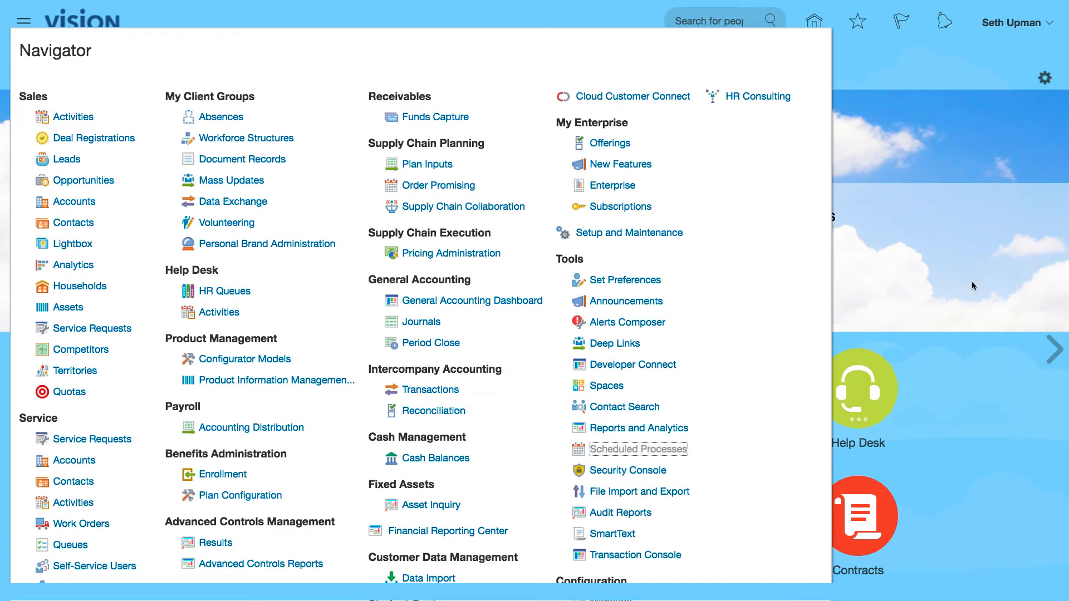
# In Scheduled Processes, review Carry Forward Subledger Balances and Open General Ledger Periods runs as succeeded.
pyautogui.click(639, 449)
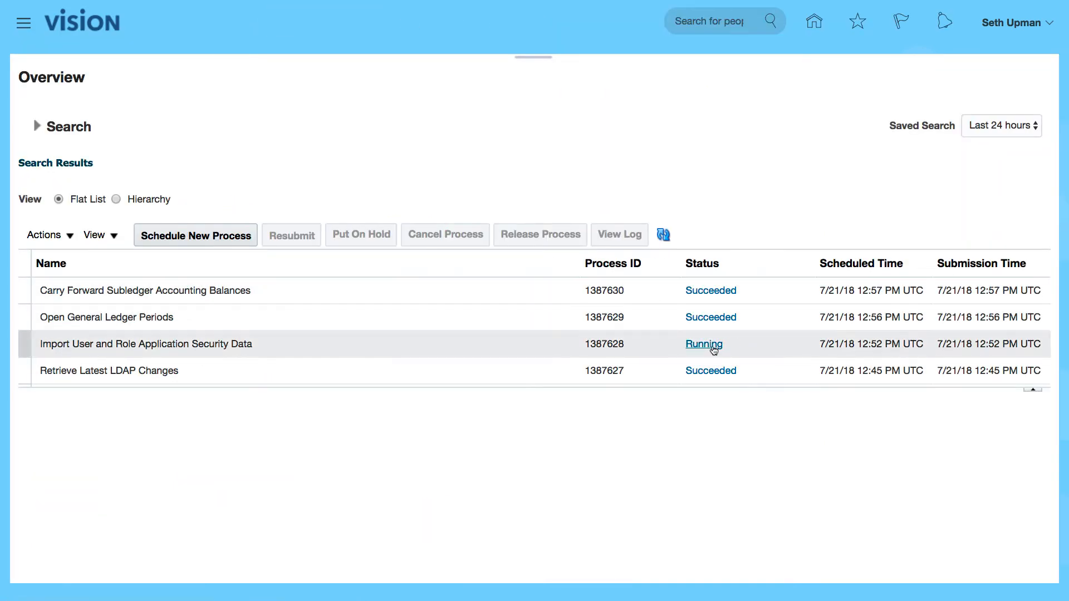
pyautogui.moveTo(367, 346)
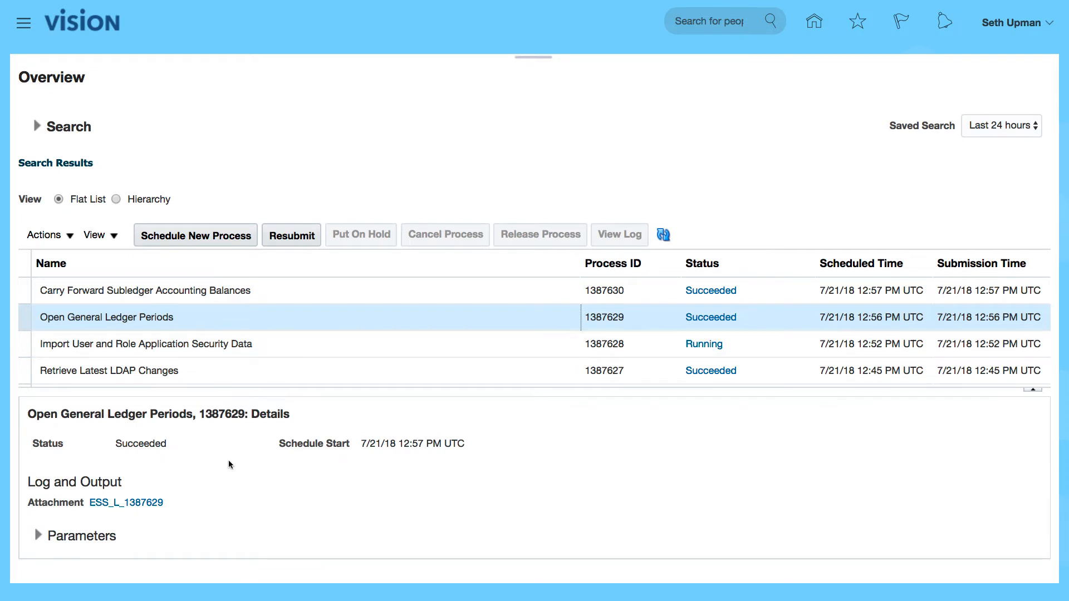
pyautogui.click(146, 290)
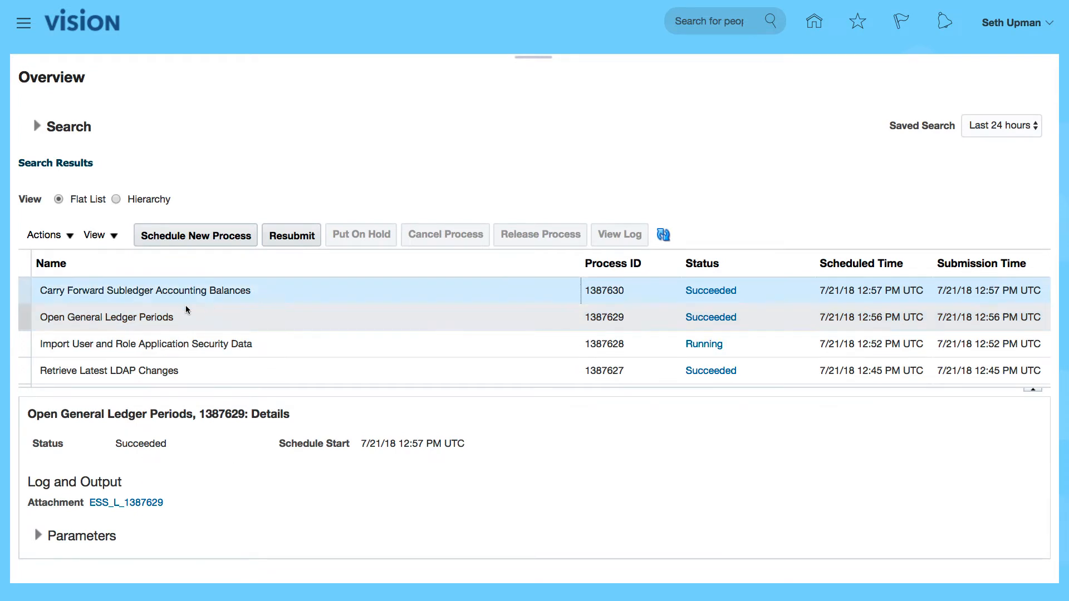
pyautogui.click(145, 291)
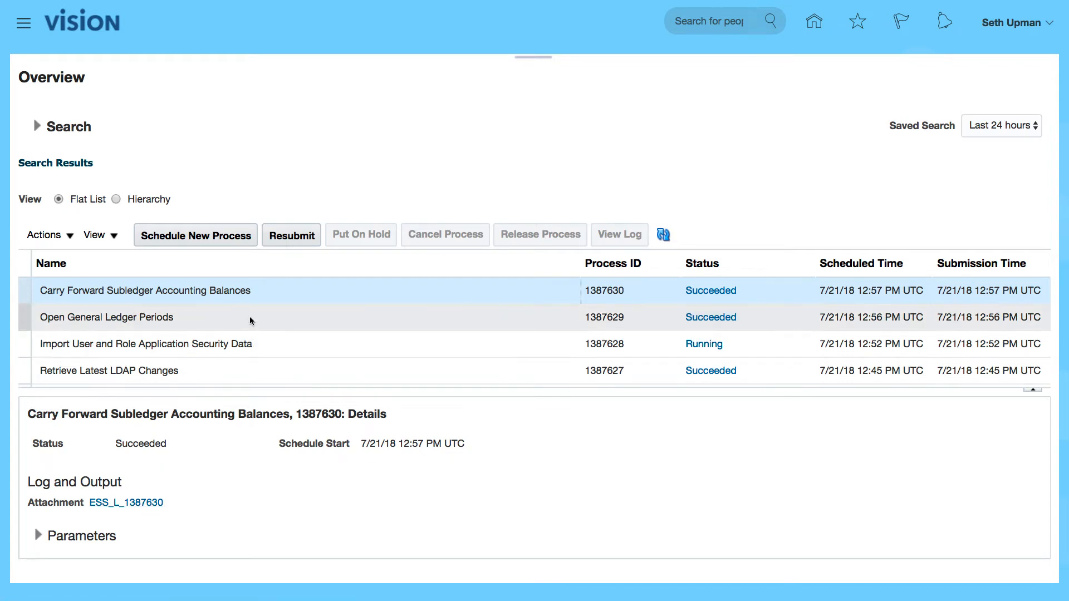
pyautogui.click(107, 317)
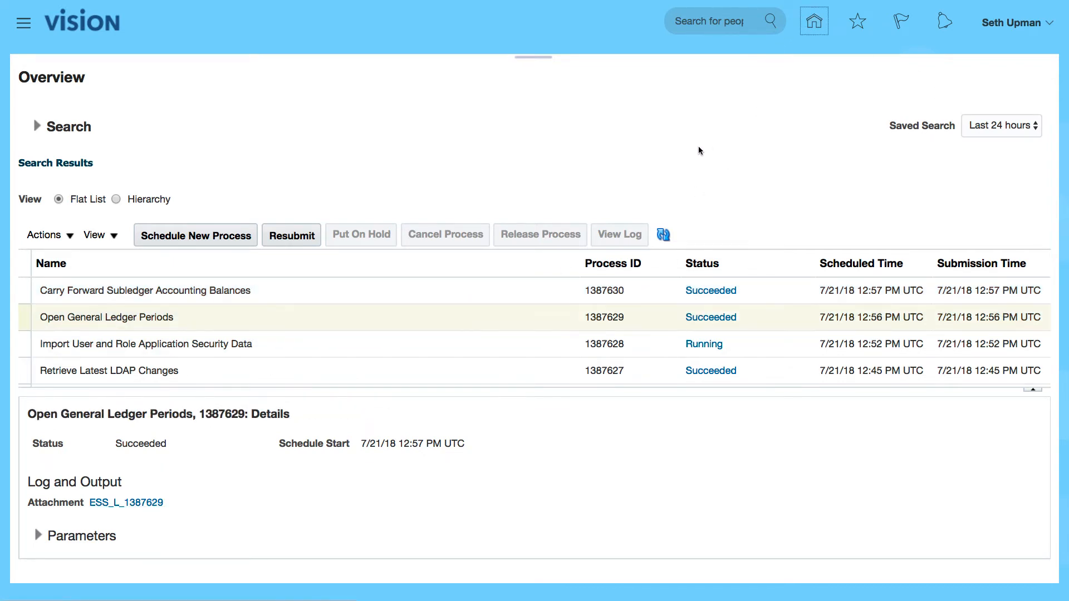
# From the home page, go into the Period Close work area under General Accounting.
pyautogui.click(814, 20)
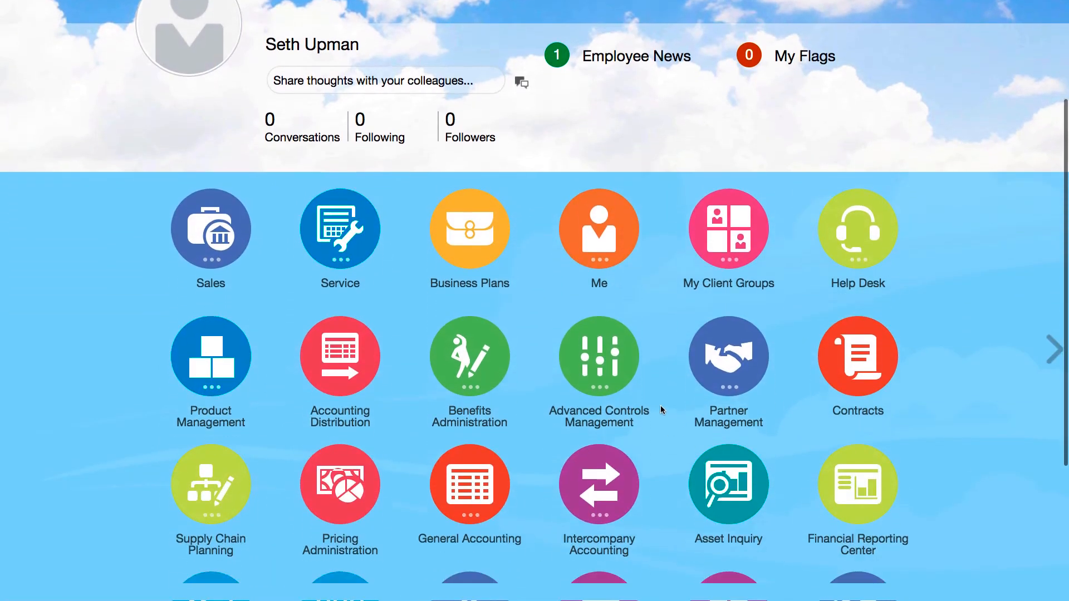
pyautogui.scroll(-3)
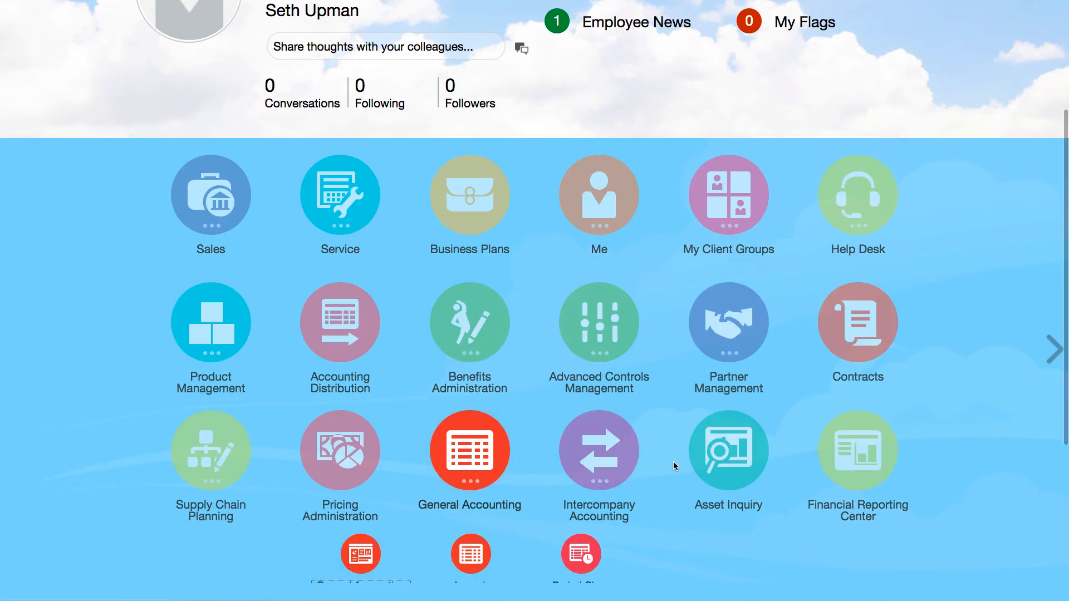
pyautogui.scroll(-3)
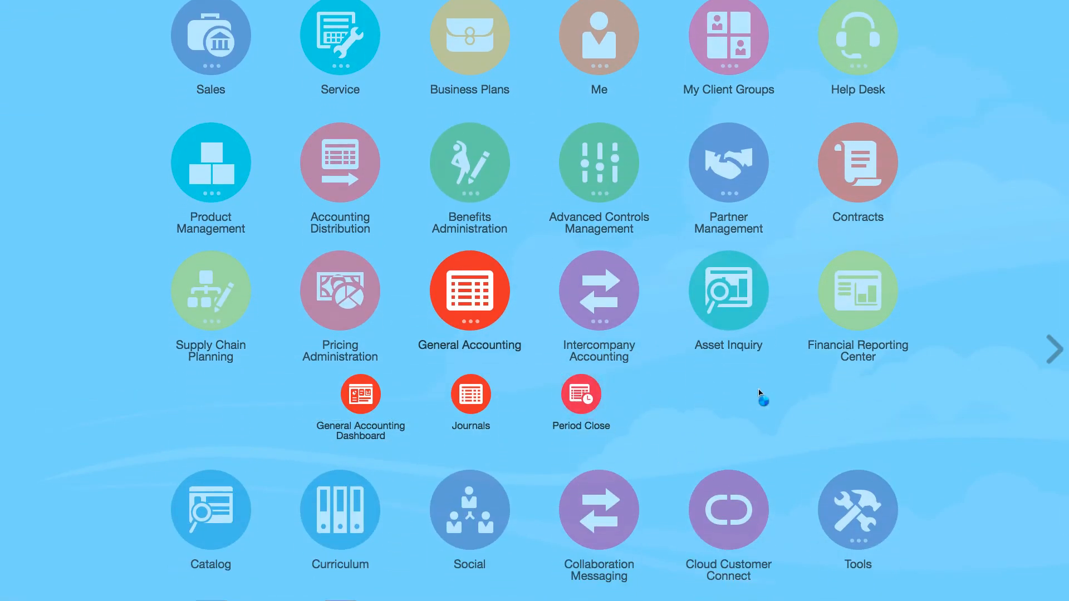
pyautogui.click(581, 395)
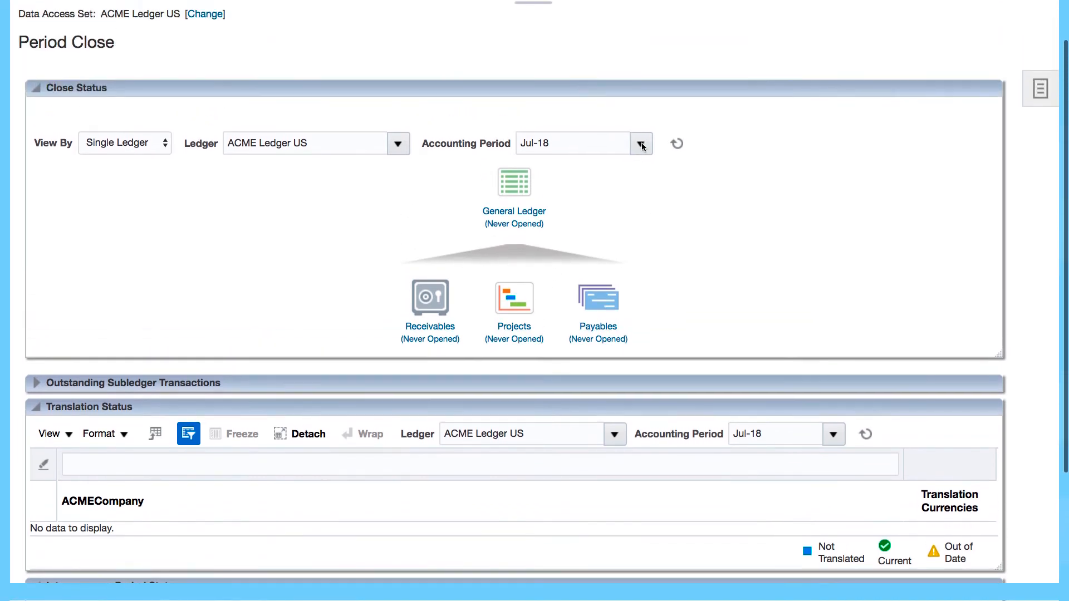
# Select Jan-18 as the accounting period for ACME Ledger US, then scroll the list toward Jul-18.
pyautogui.click(642, 144)
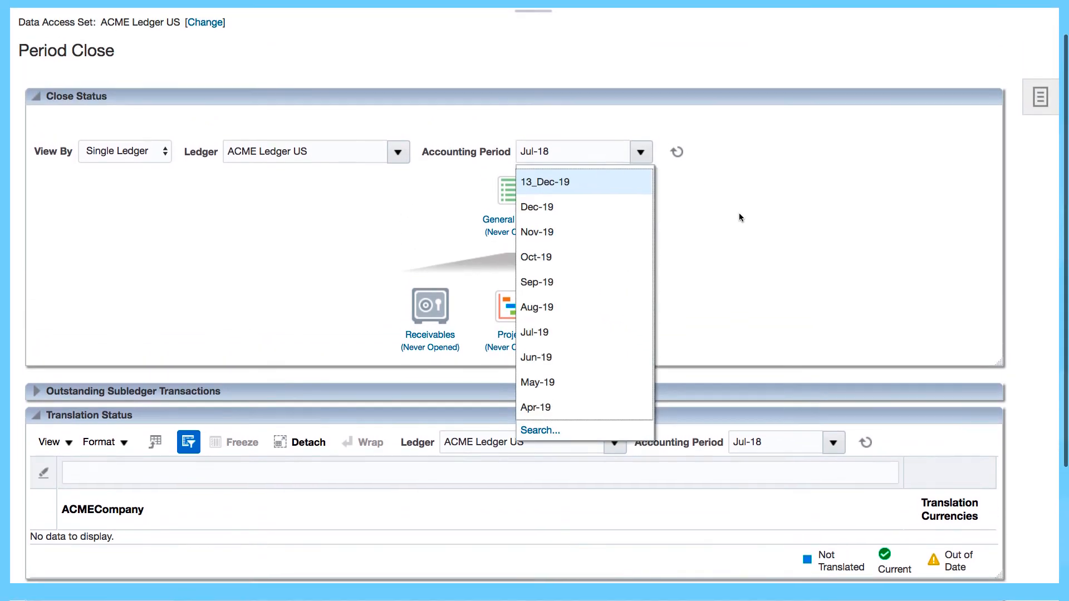
pyautogui.scroll(-3)
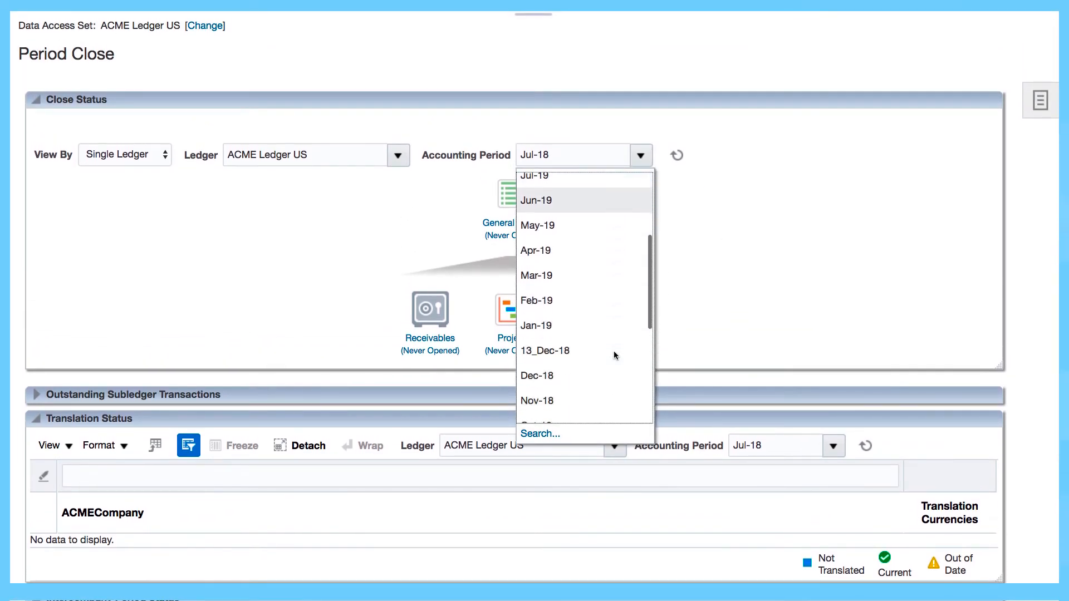
pyautogui.scroll(-3)
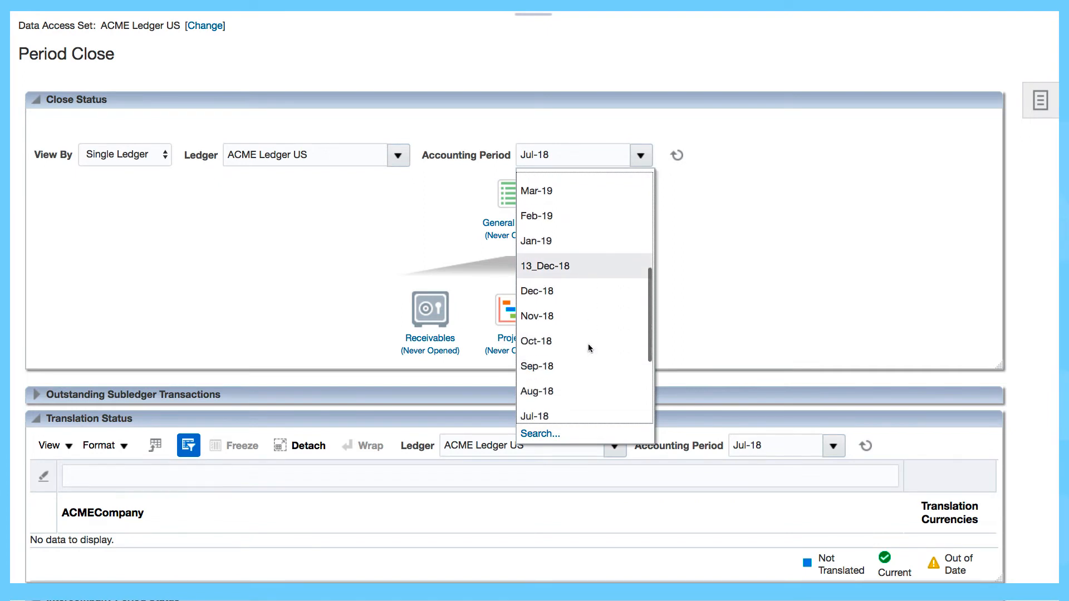
pyautogui.scroll(-3)
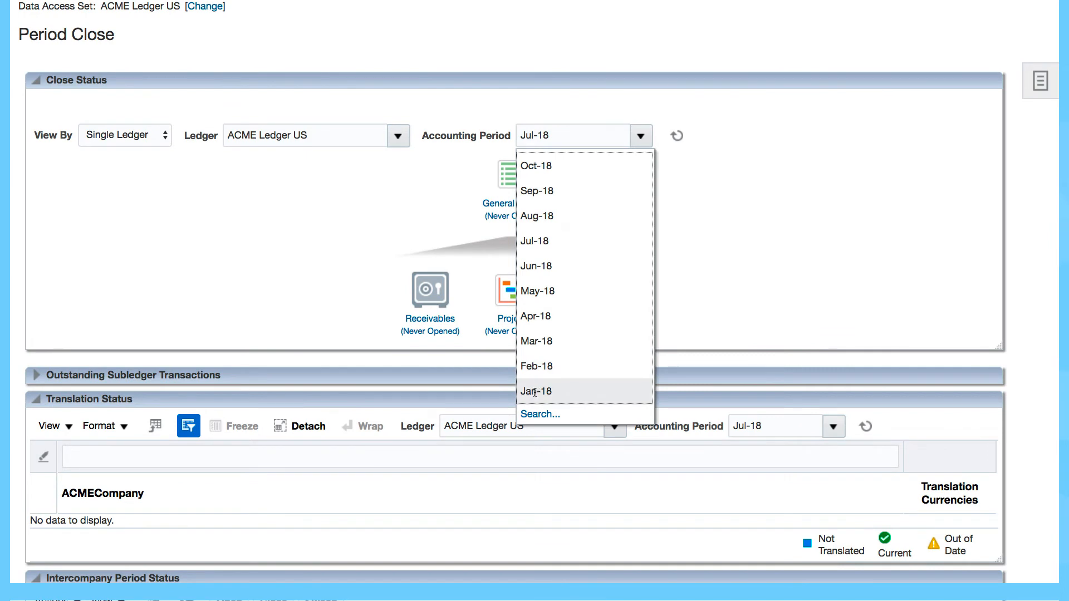
pyautogui.click(535, 392)
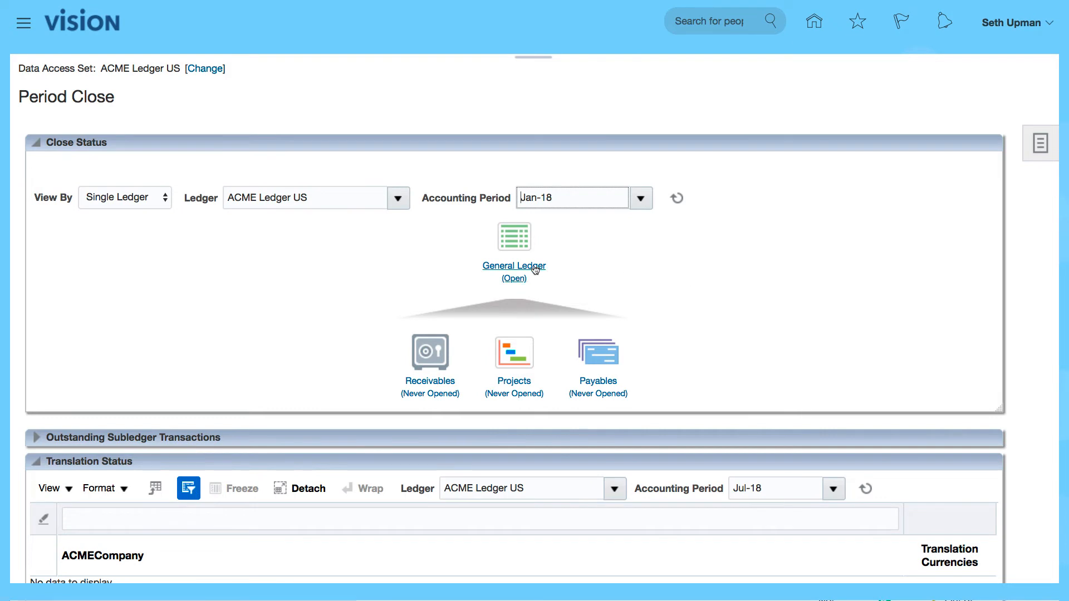
pyautogui.moveTo(514, 248)
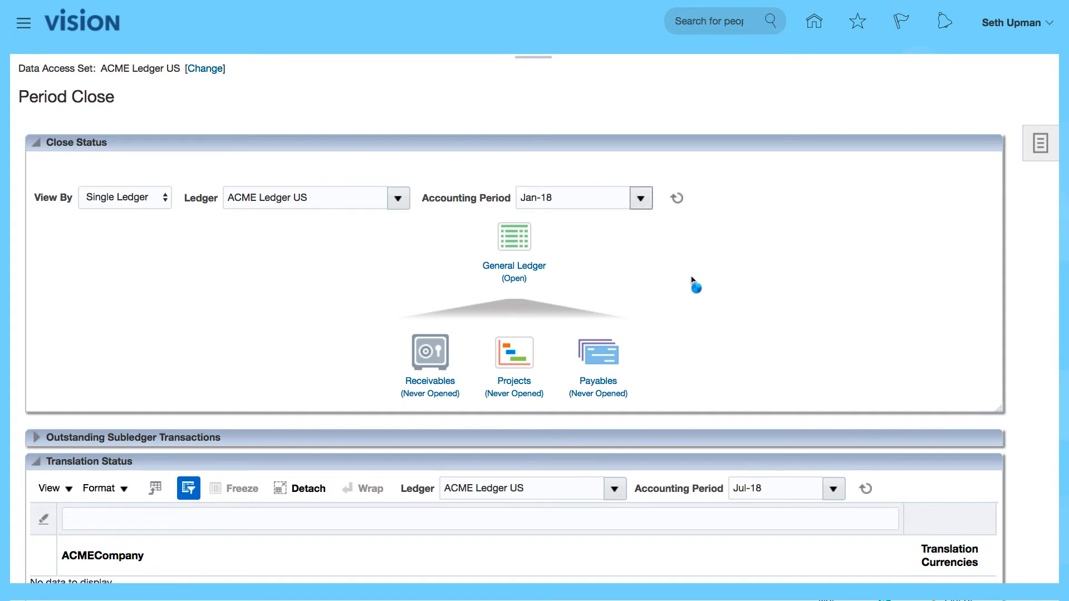
pyautogui.click(641, 198)
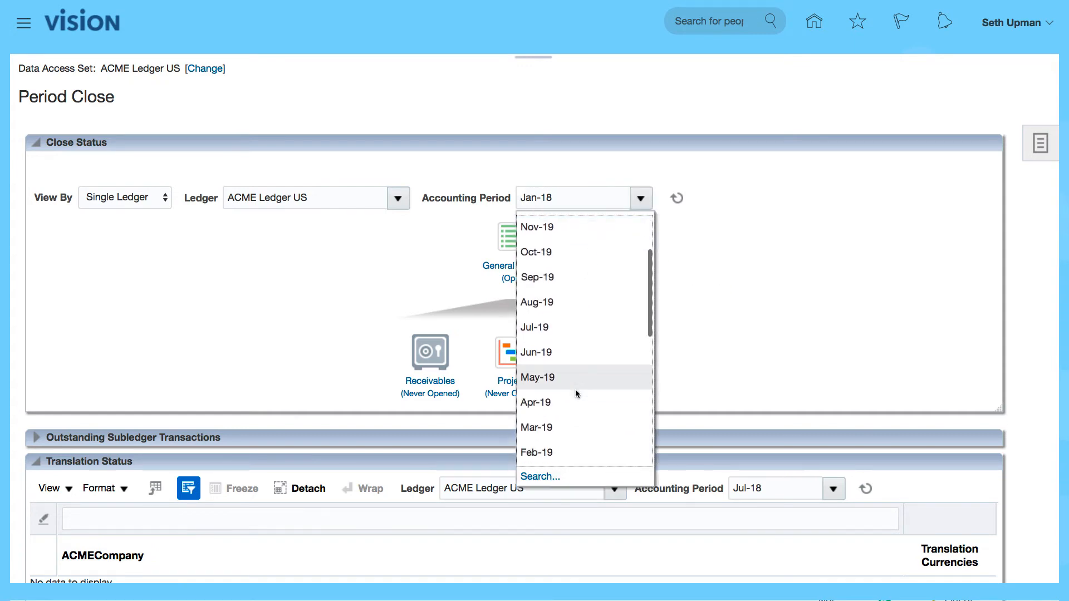
pyautogui.scroll(-3)
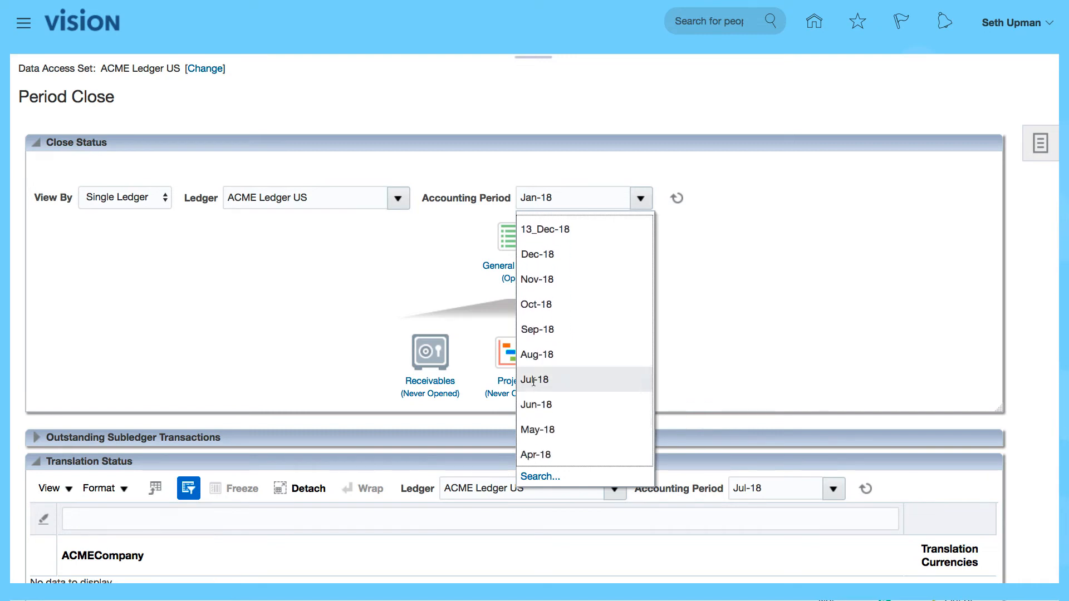
# Switch the accounting period to Jul-18, showing General Ledger and subledgers never opened.
pyautogui.click(534, 380)
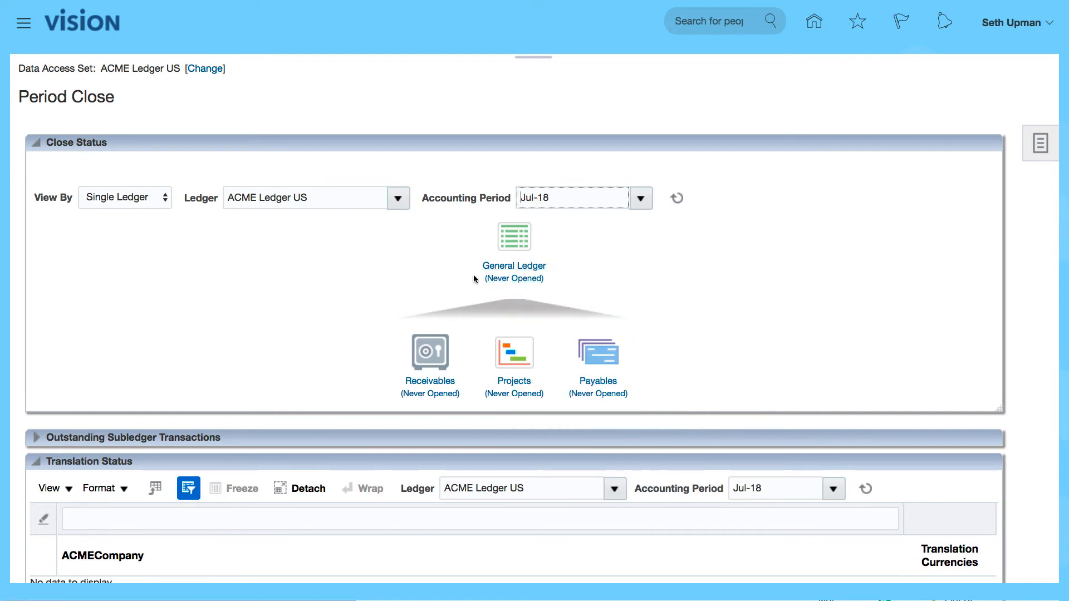
pyautogui.moveTo(388, 333)
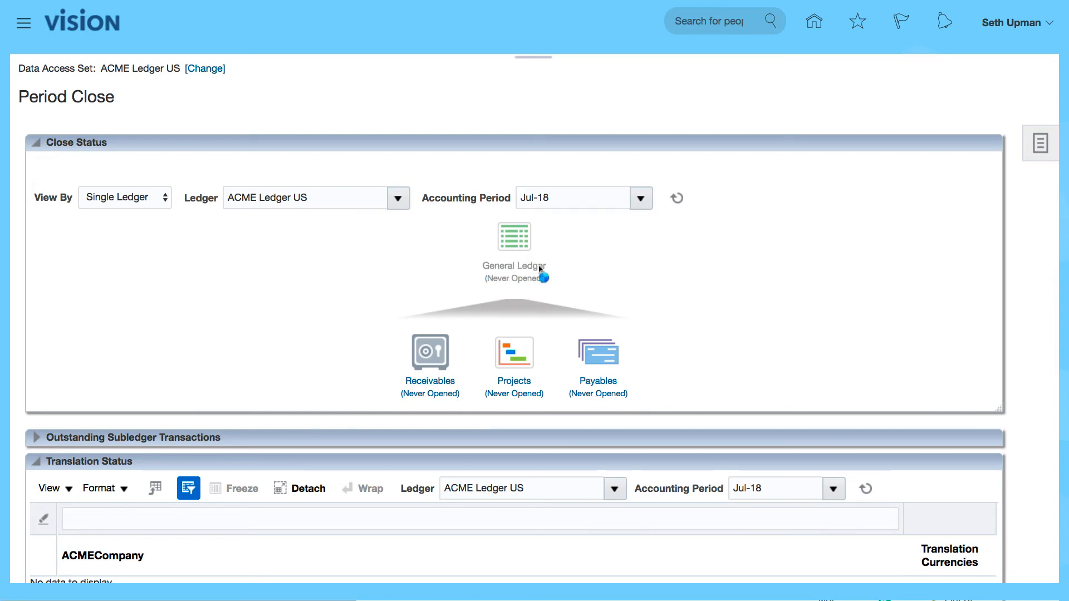
pyautogui.moveTo(748, 278)
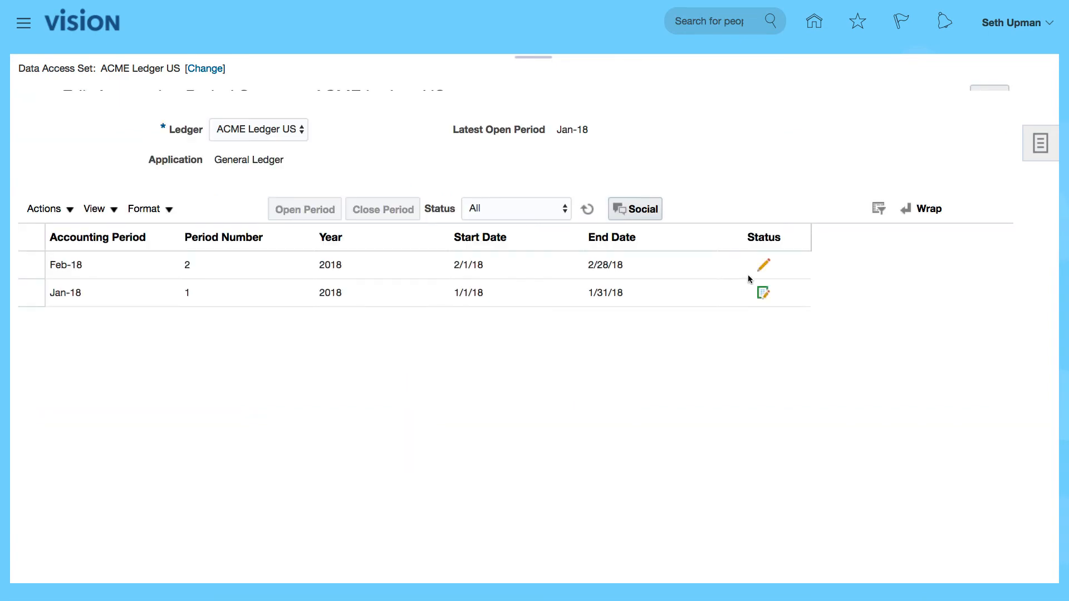
pyautogui.moveTo(626, 287)
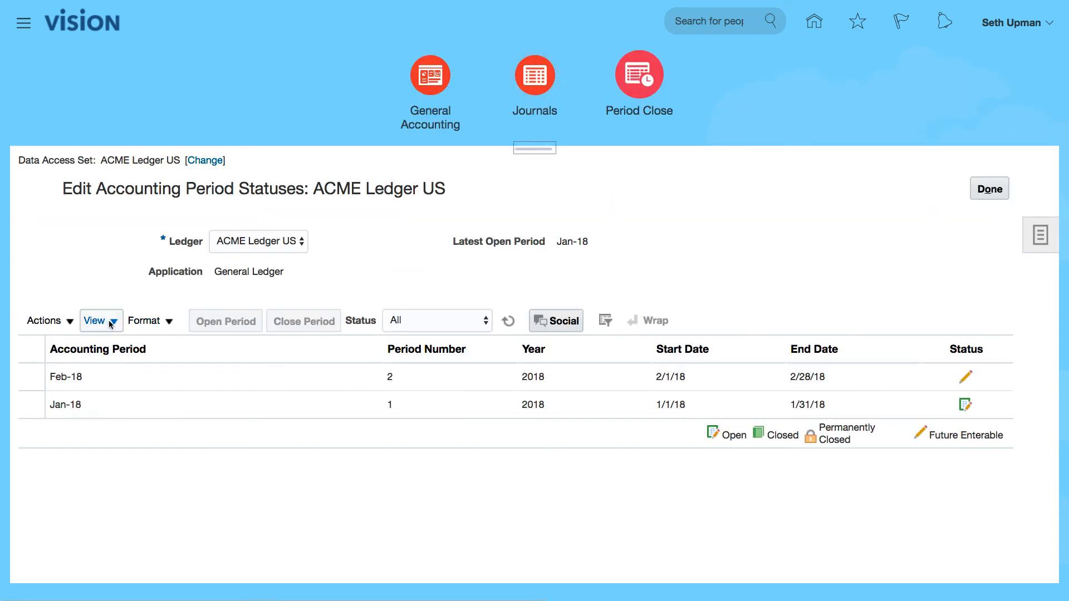
# Start Open Target Period from Actions and pick Jul-18 as the target period.
pyautogui.click(44, 321)
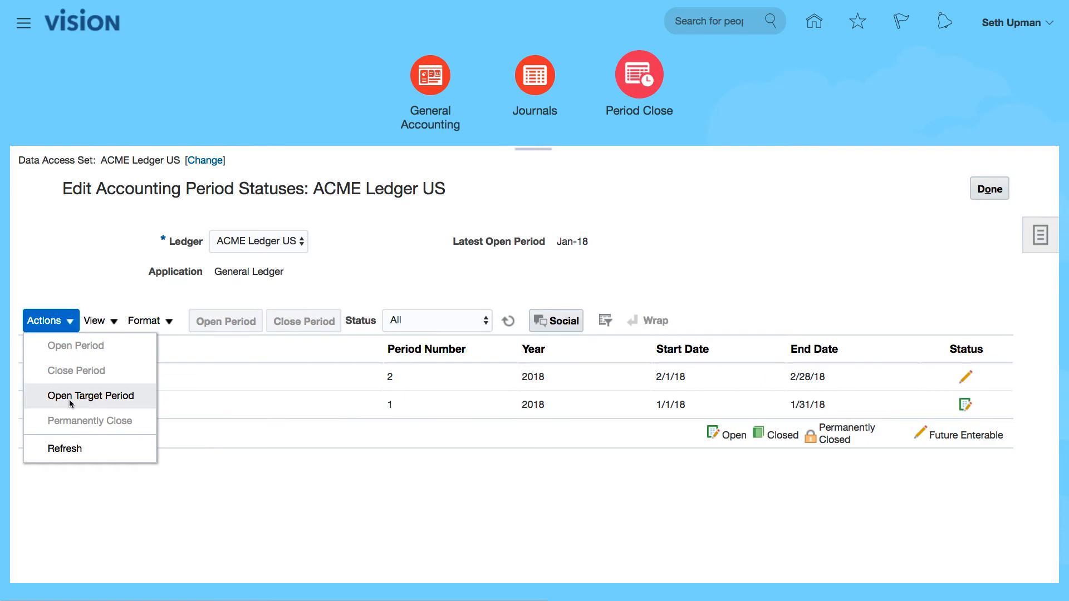
pyautogui.click(90, 396)
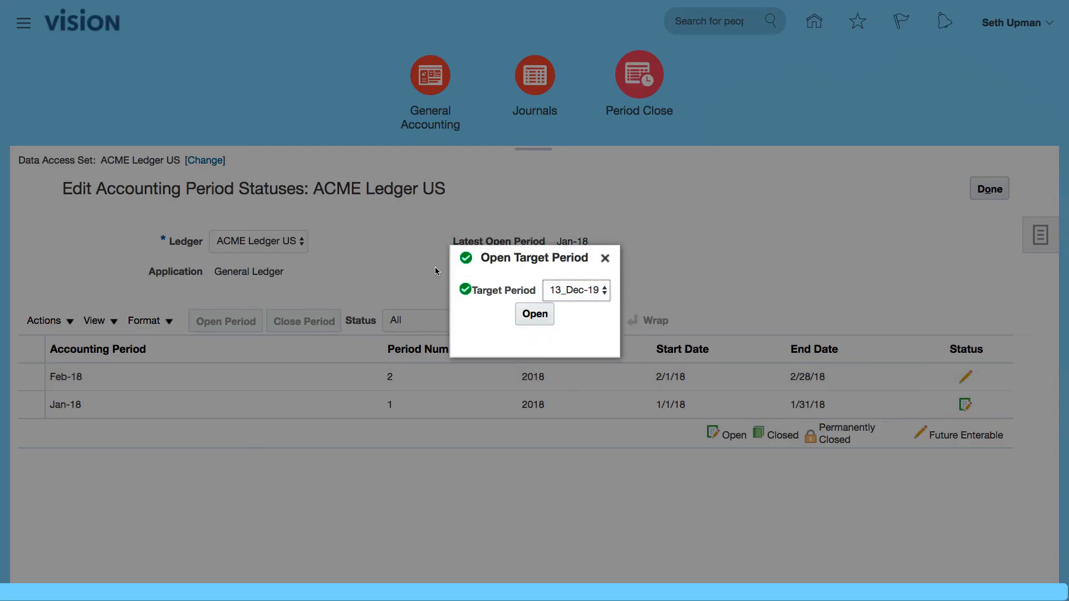
pyautogui.click(603, 290)
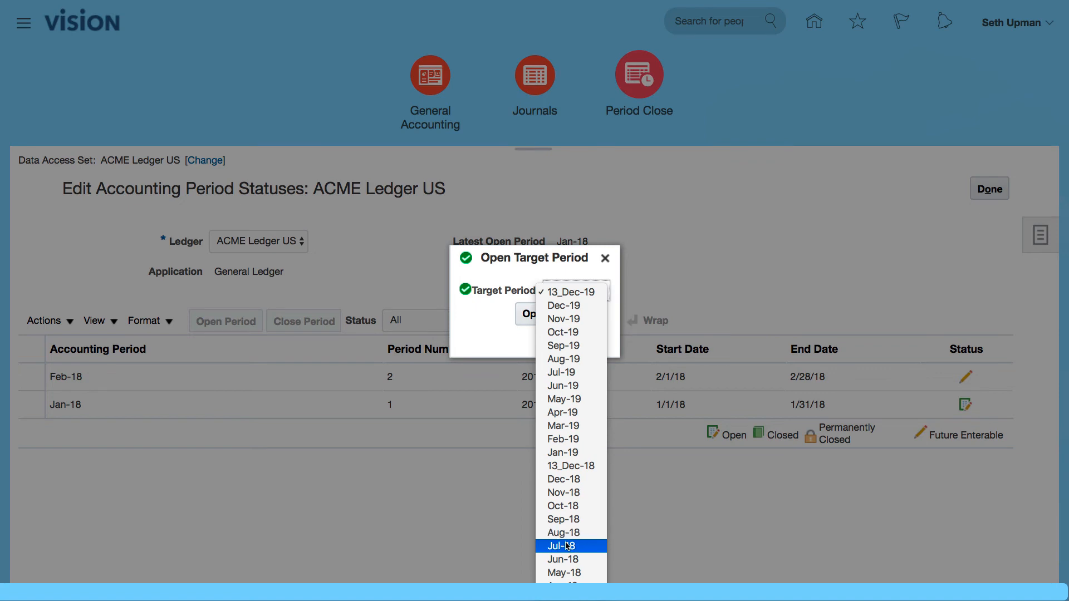
pyautogui.click(564, 546)
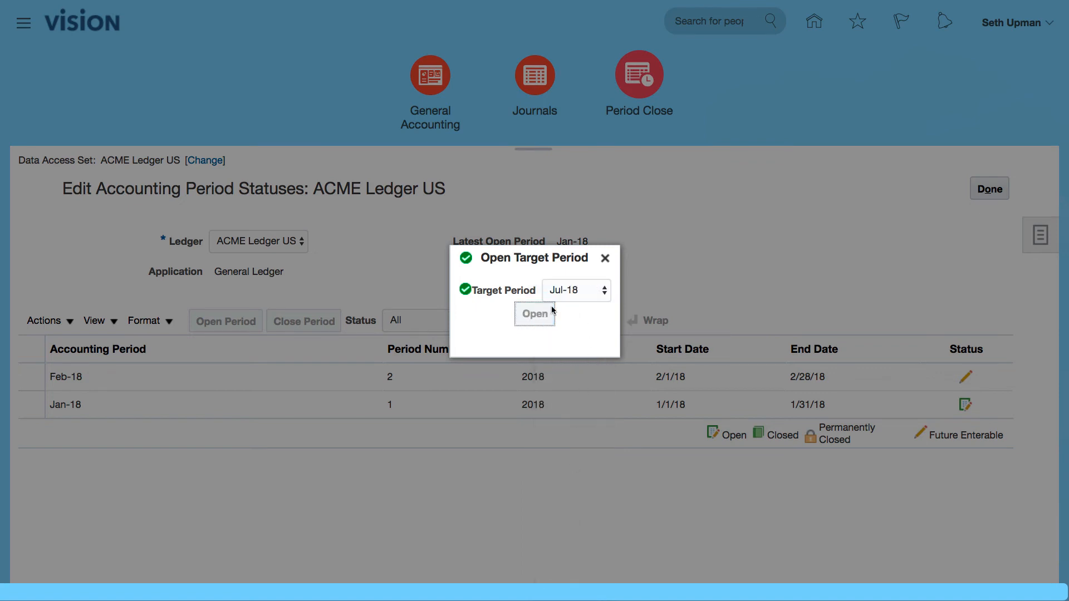
# Submit opening periods through Jul-18, agreeing to open earlier never-opened periods too.
pyautogui.click(534, 314)
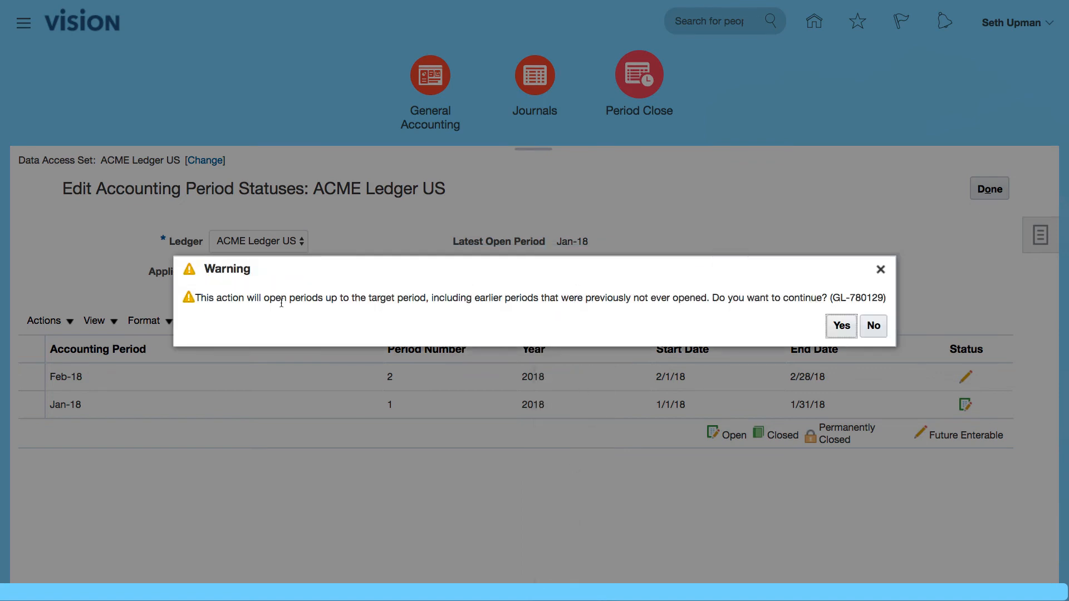
pyautogui.moveTo(677, 314)
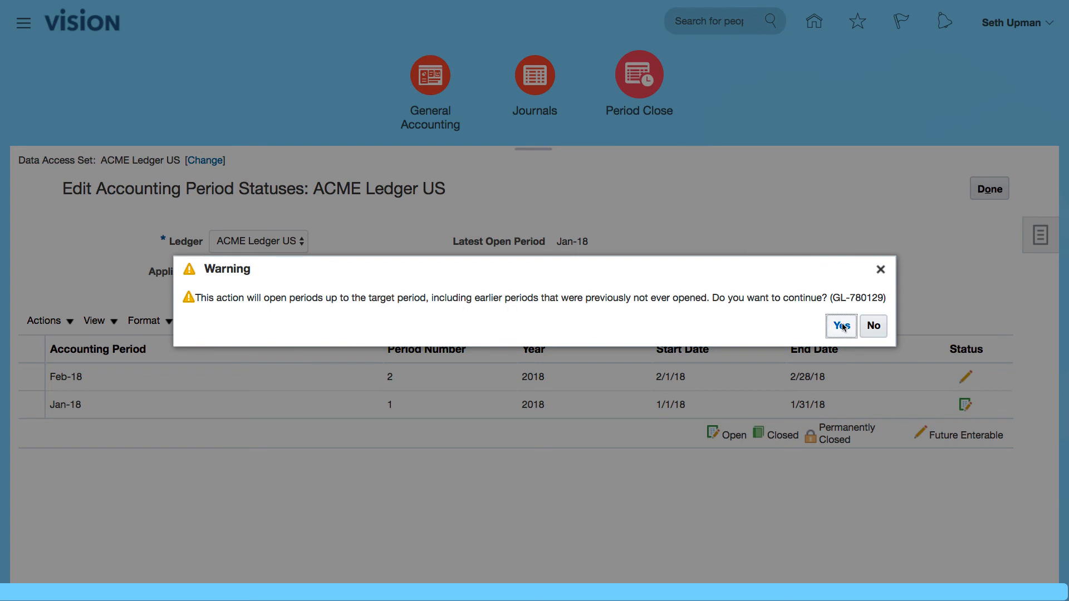
pyautogui.click(841, 325)
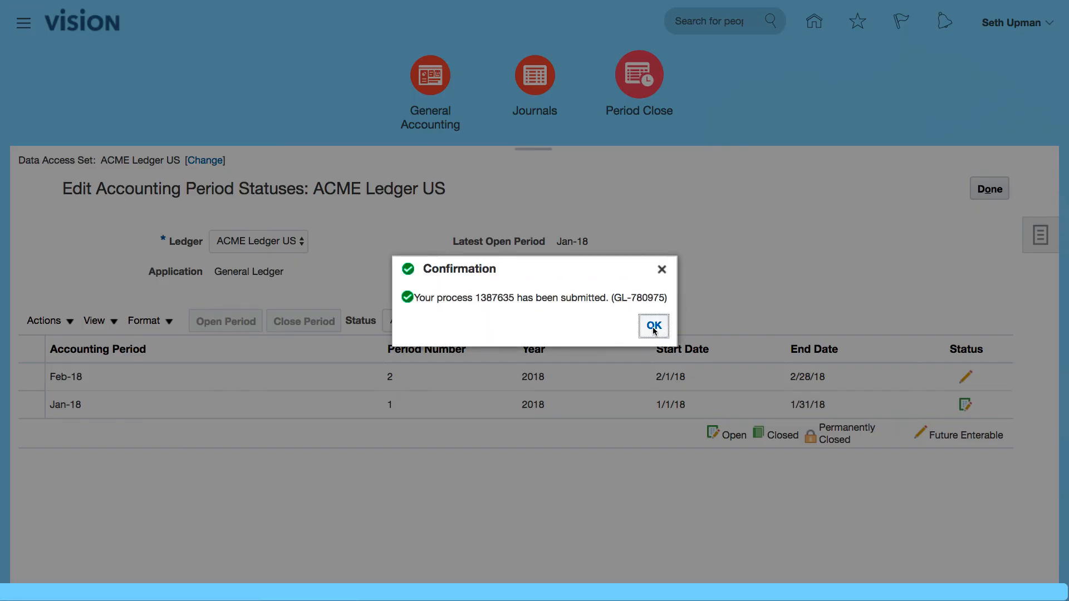
pyautogui.click(652, 325)
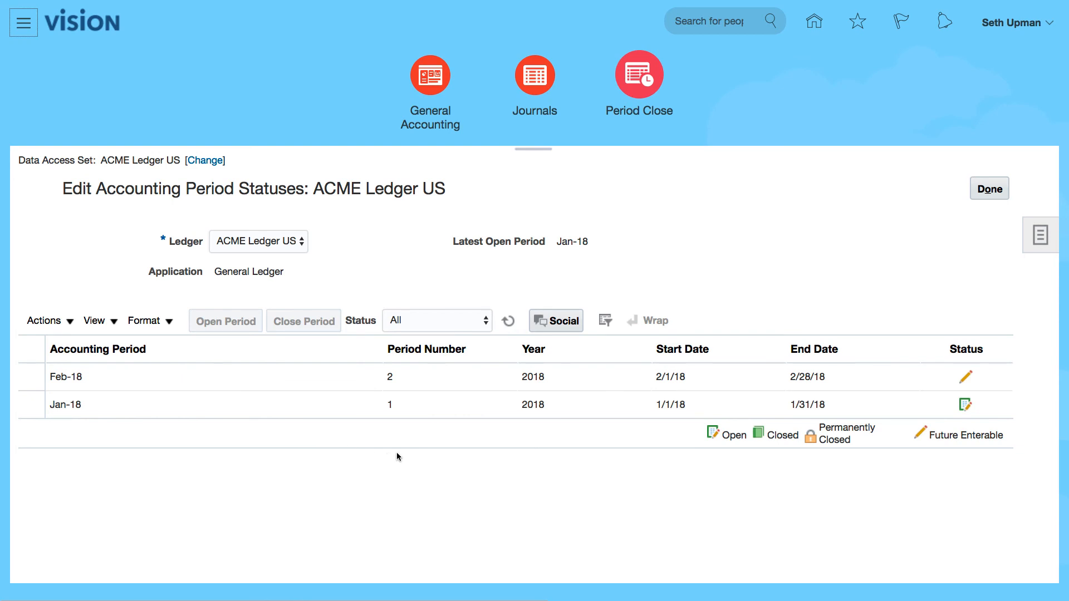
pyautogui.moveTo(406, 187)
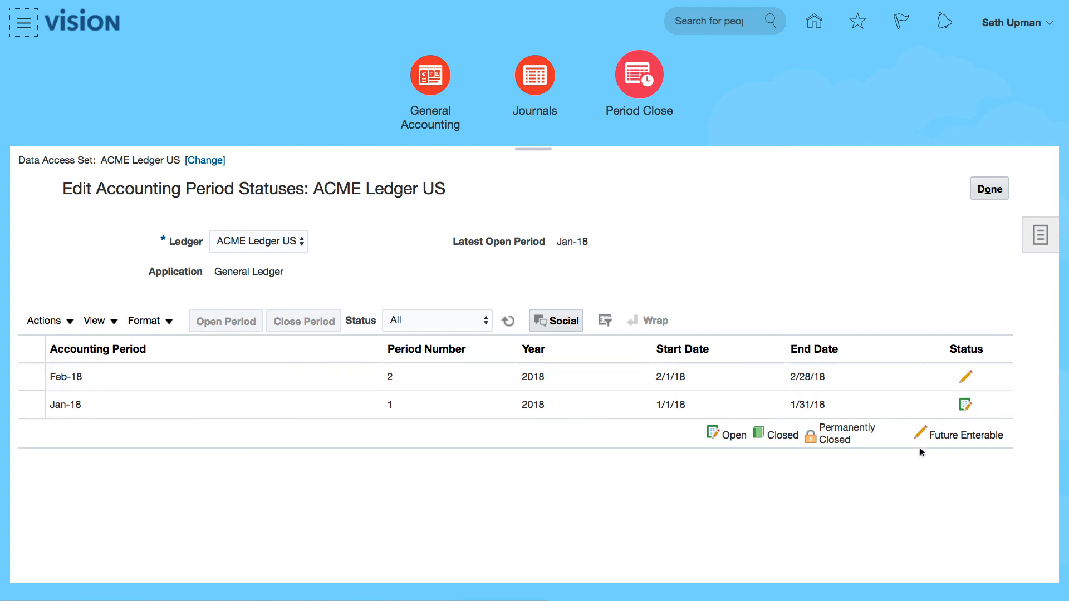
pyautogui.moveTo(723, 441)
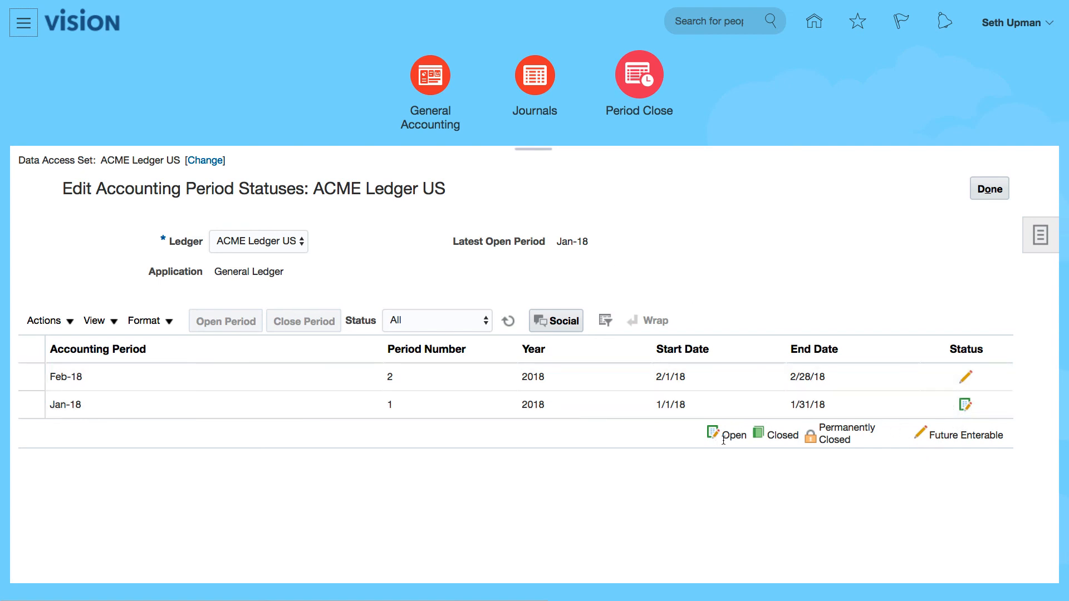
pyautogui.moveTo(821, 502)
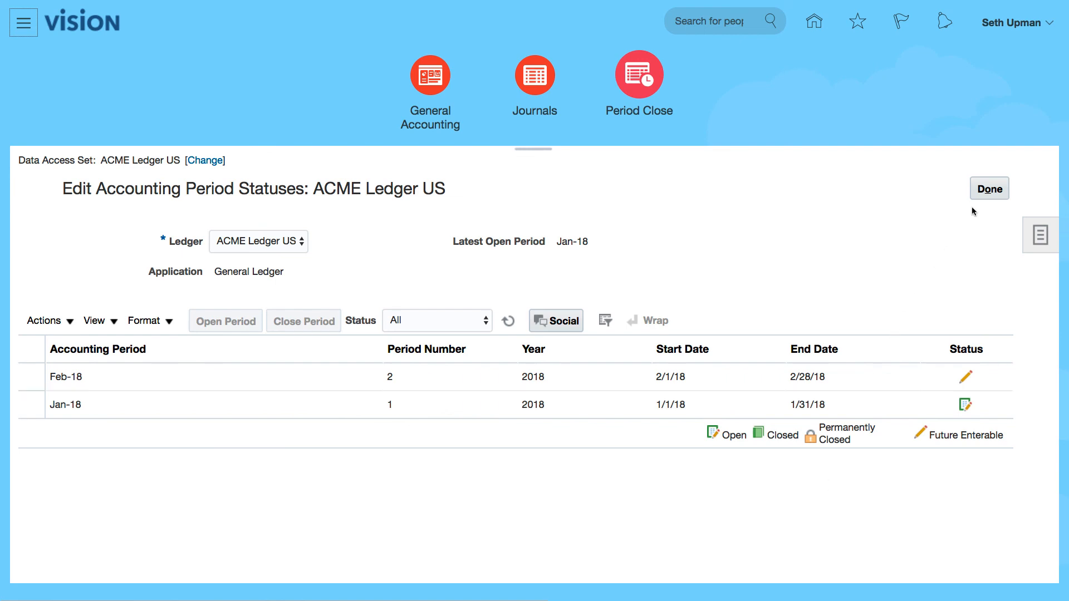
pyautogui.click(989, 188)
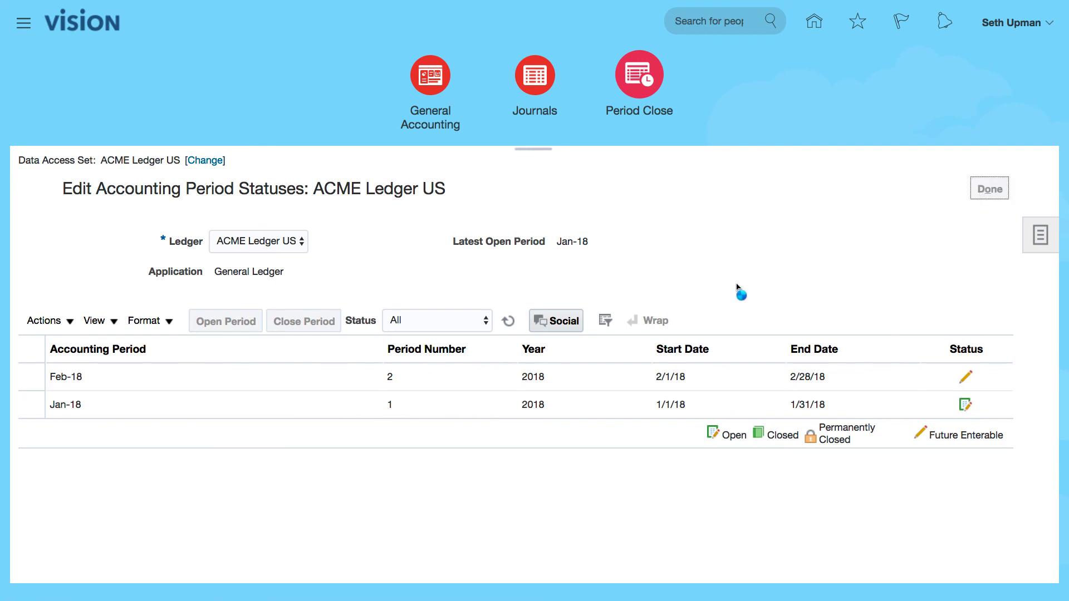
# Return to Period Close and view the General Ledger (Open) period statuses for Jul-18.
pyautogui.click(639, 73)
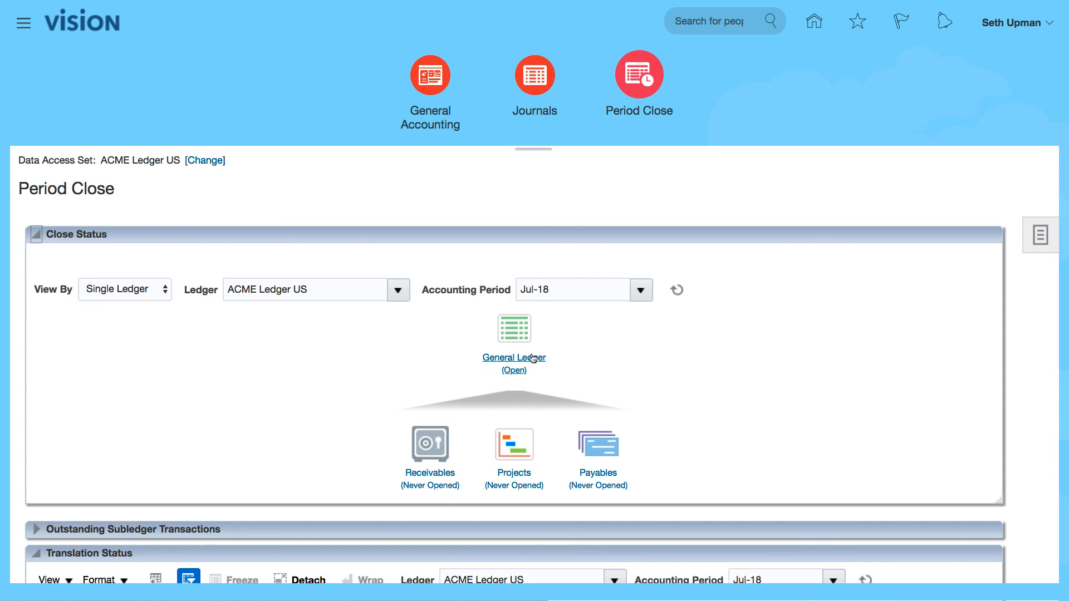
pyautogui.click(514, 359)
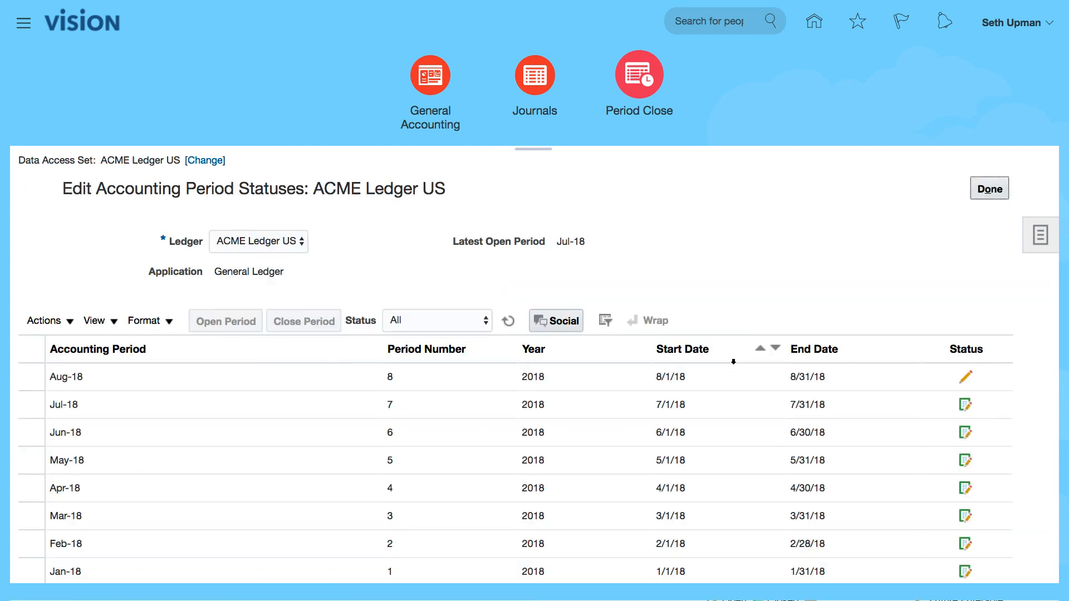